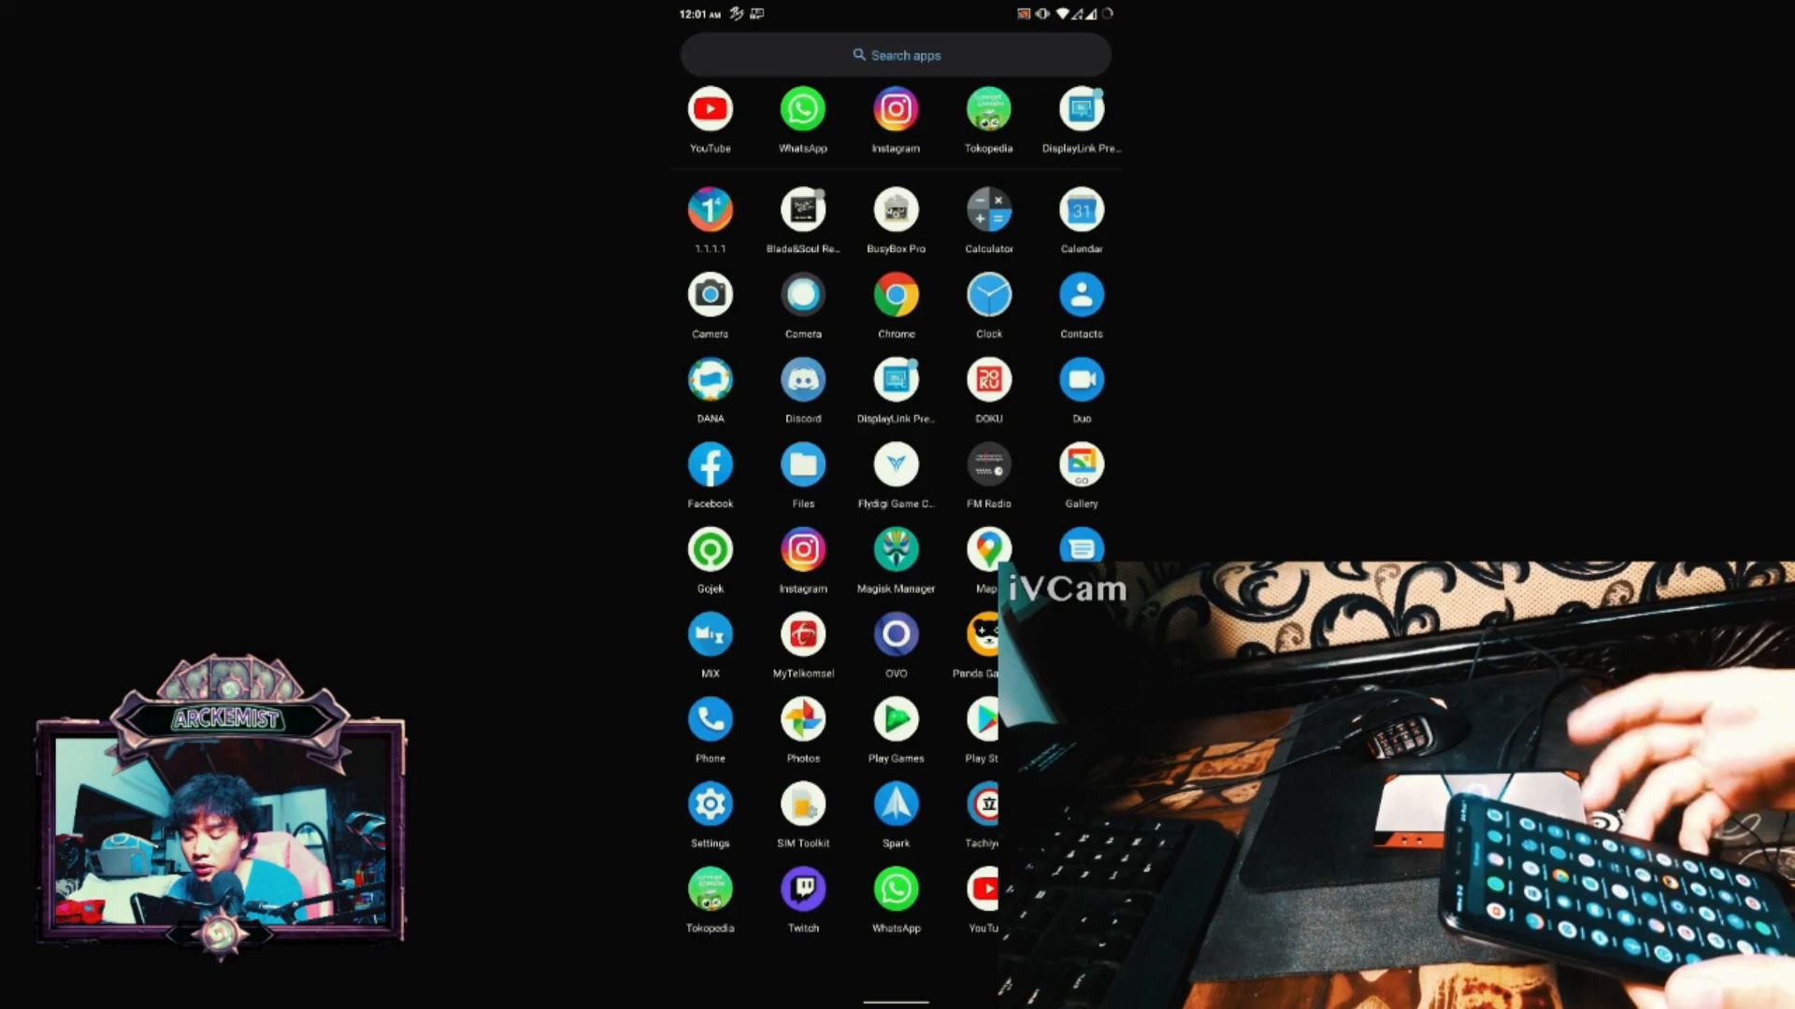
# - Launch YouTube and open your own channel page from the profile avatar menu
pyautogui.click(709, 109)
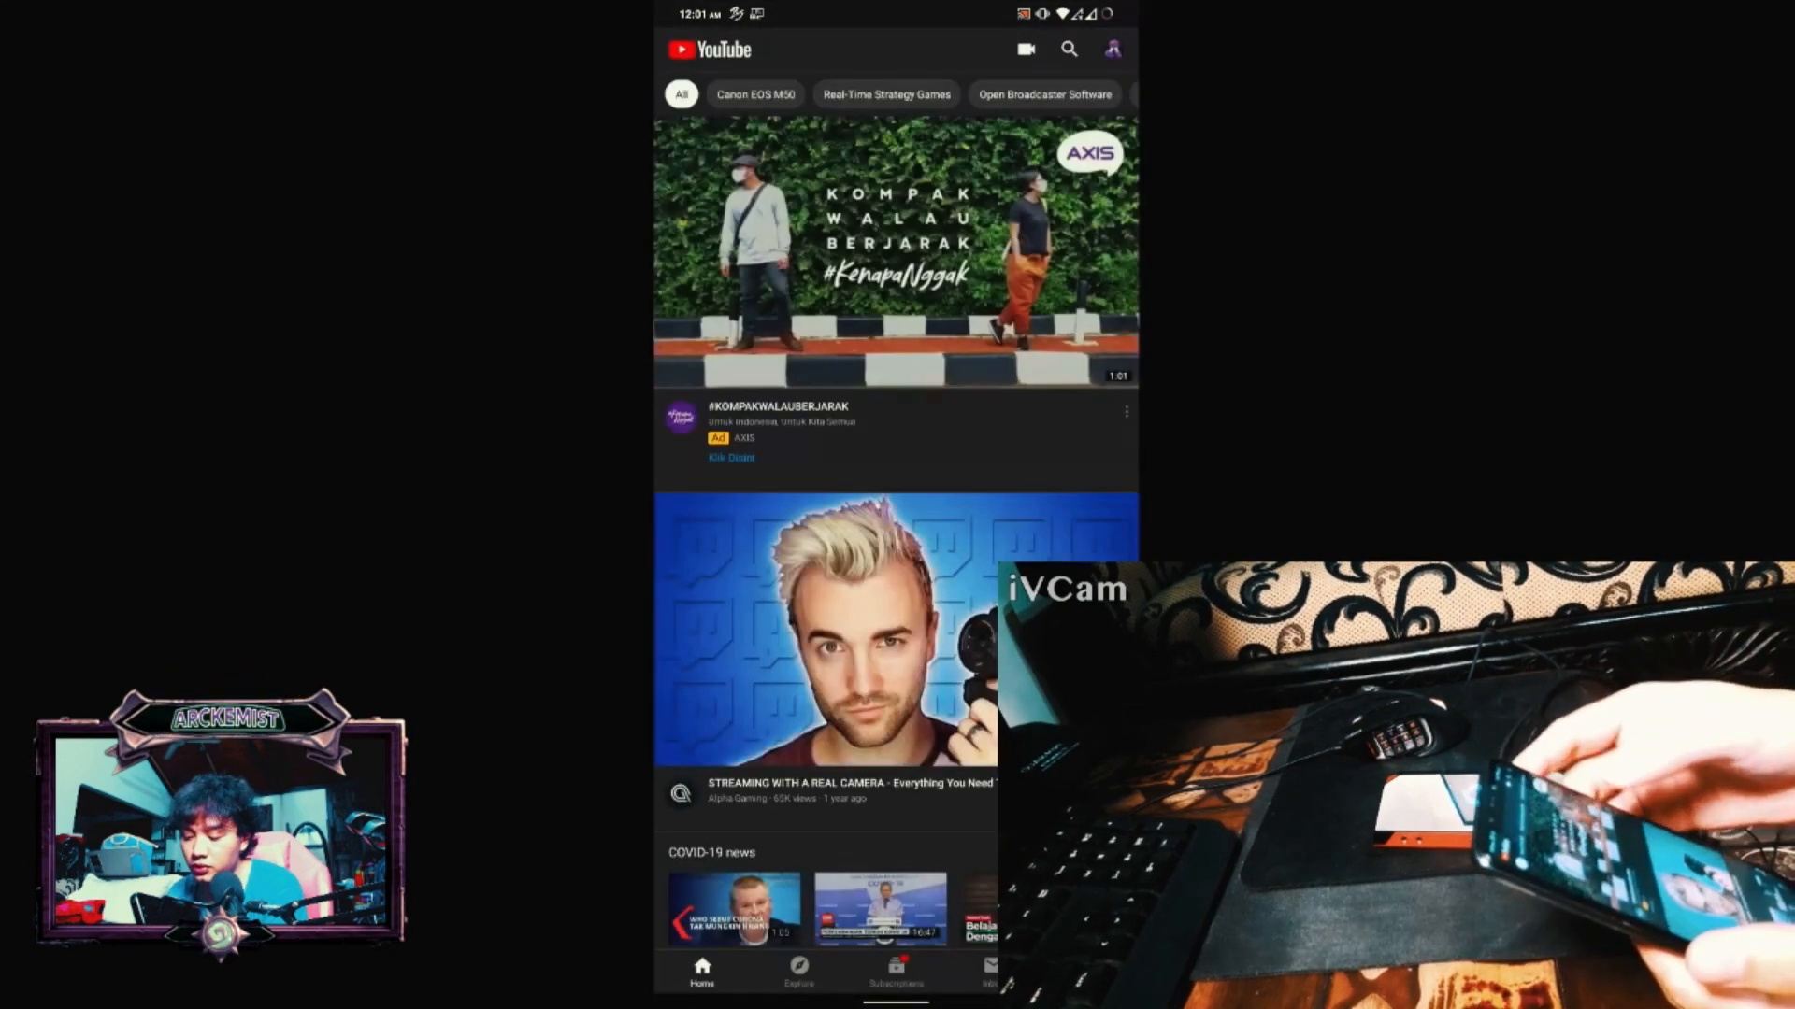
pyautogui.click(1110, 49)
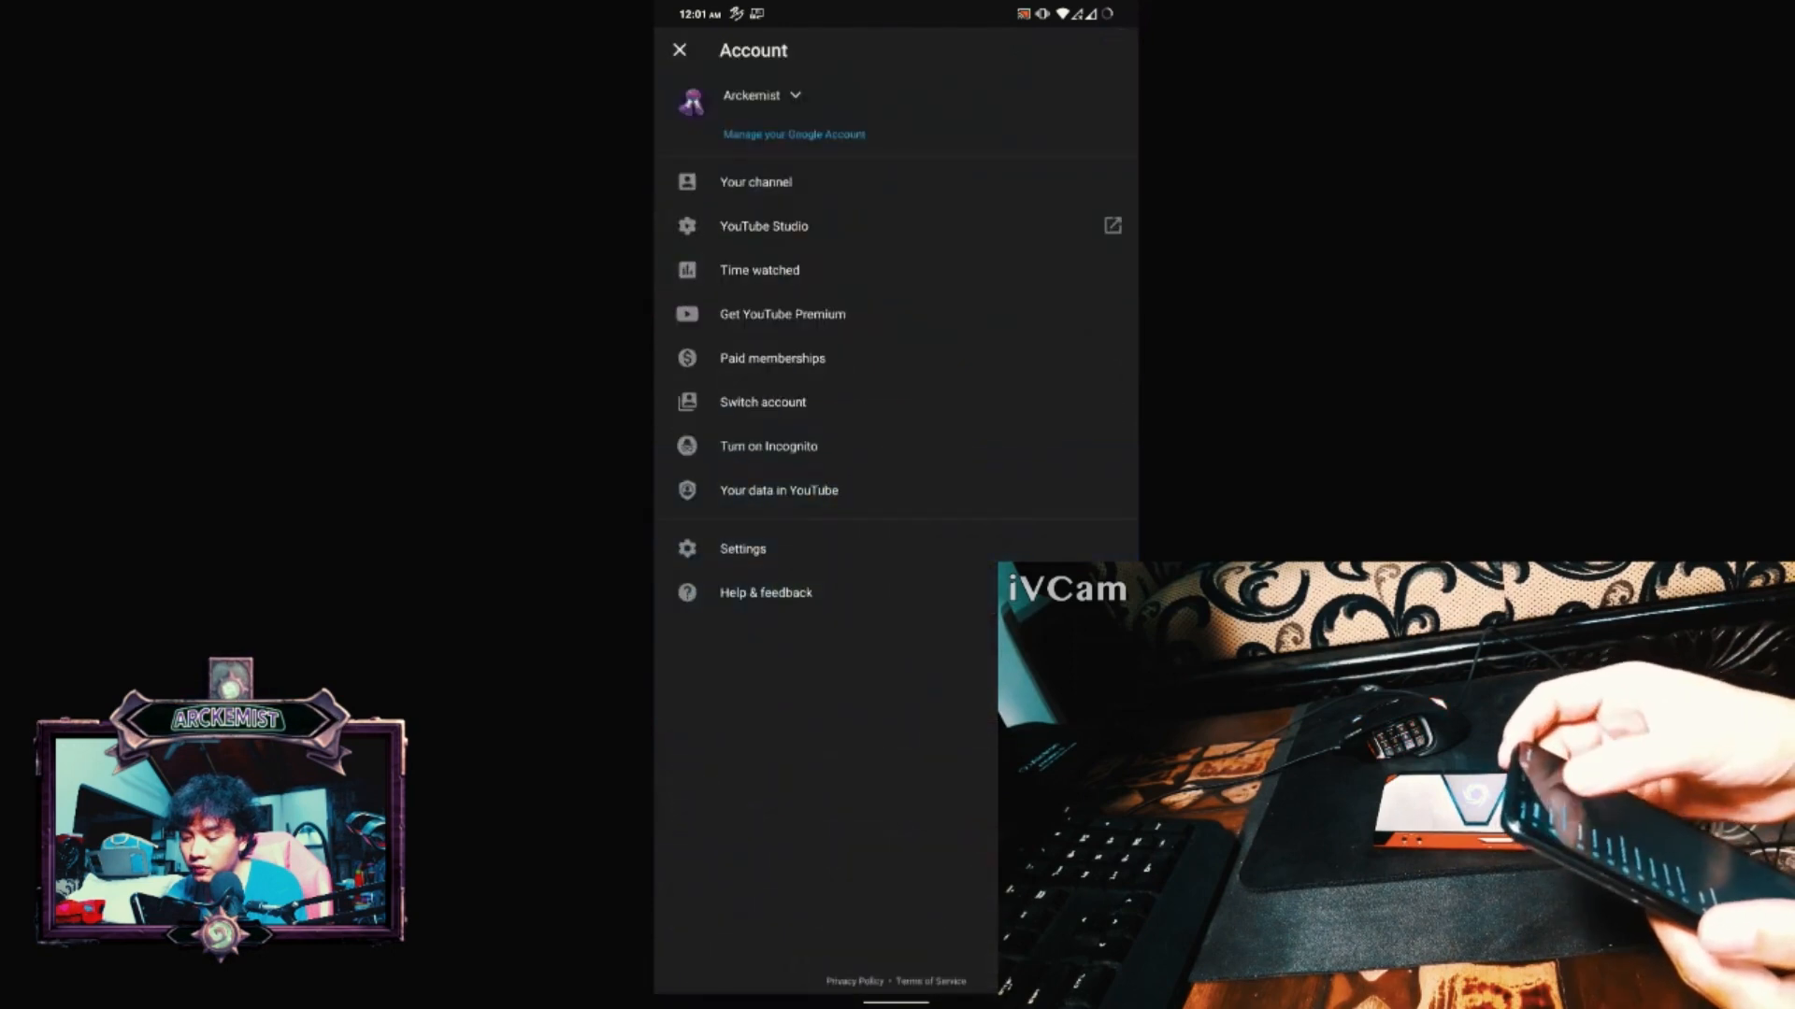
pyautogui.click(754, 183)
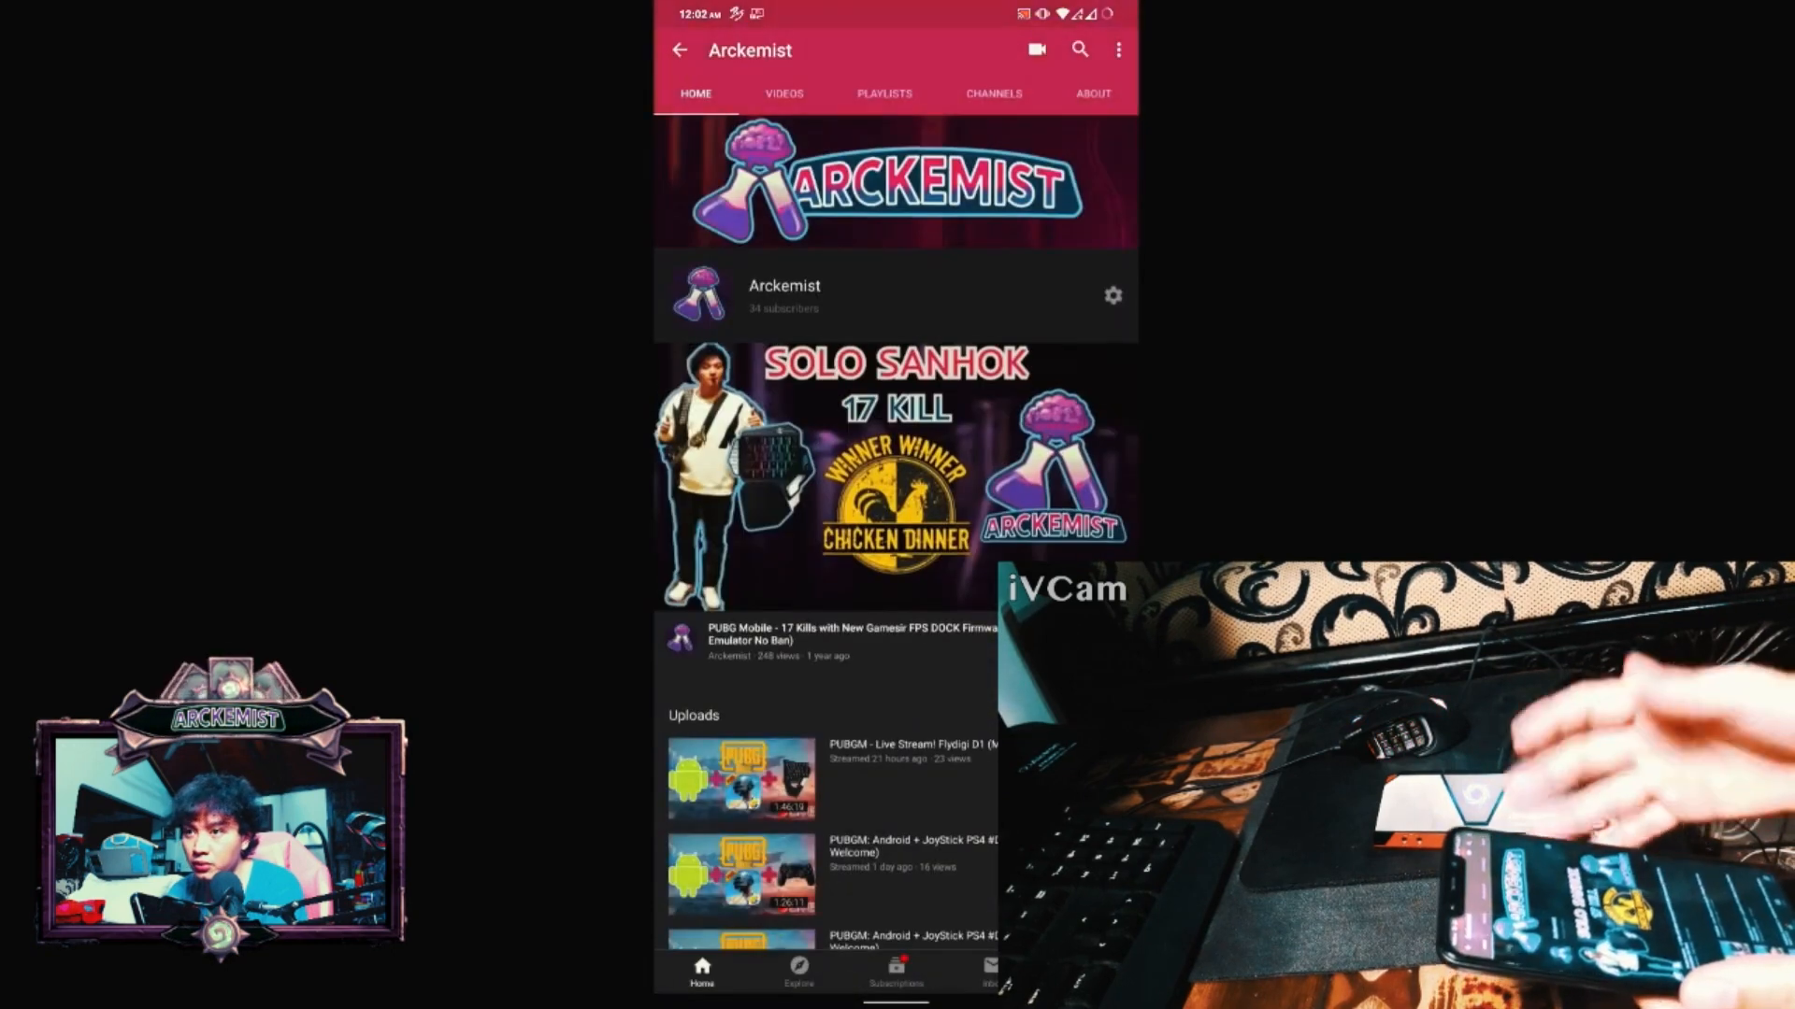
pyautogui.click(784, 93)
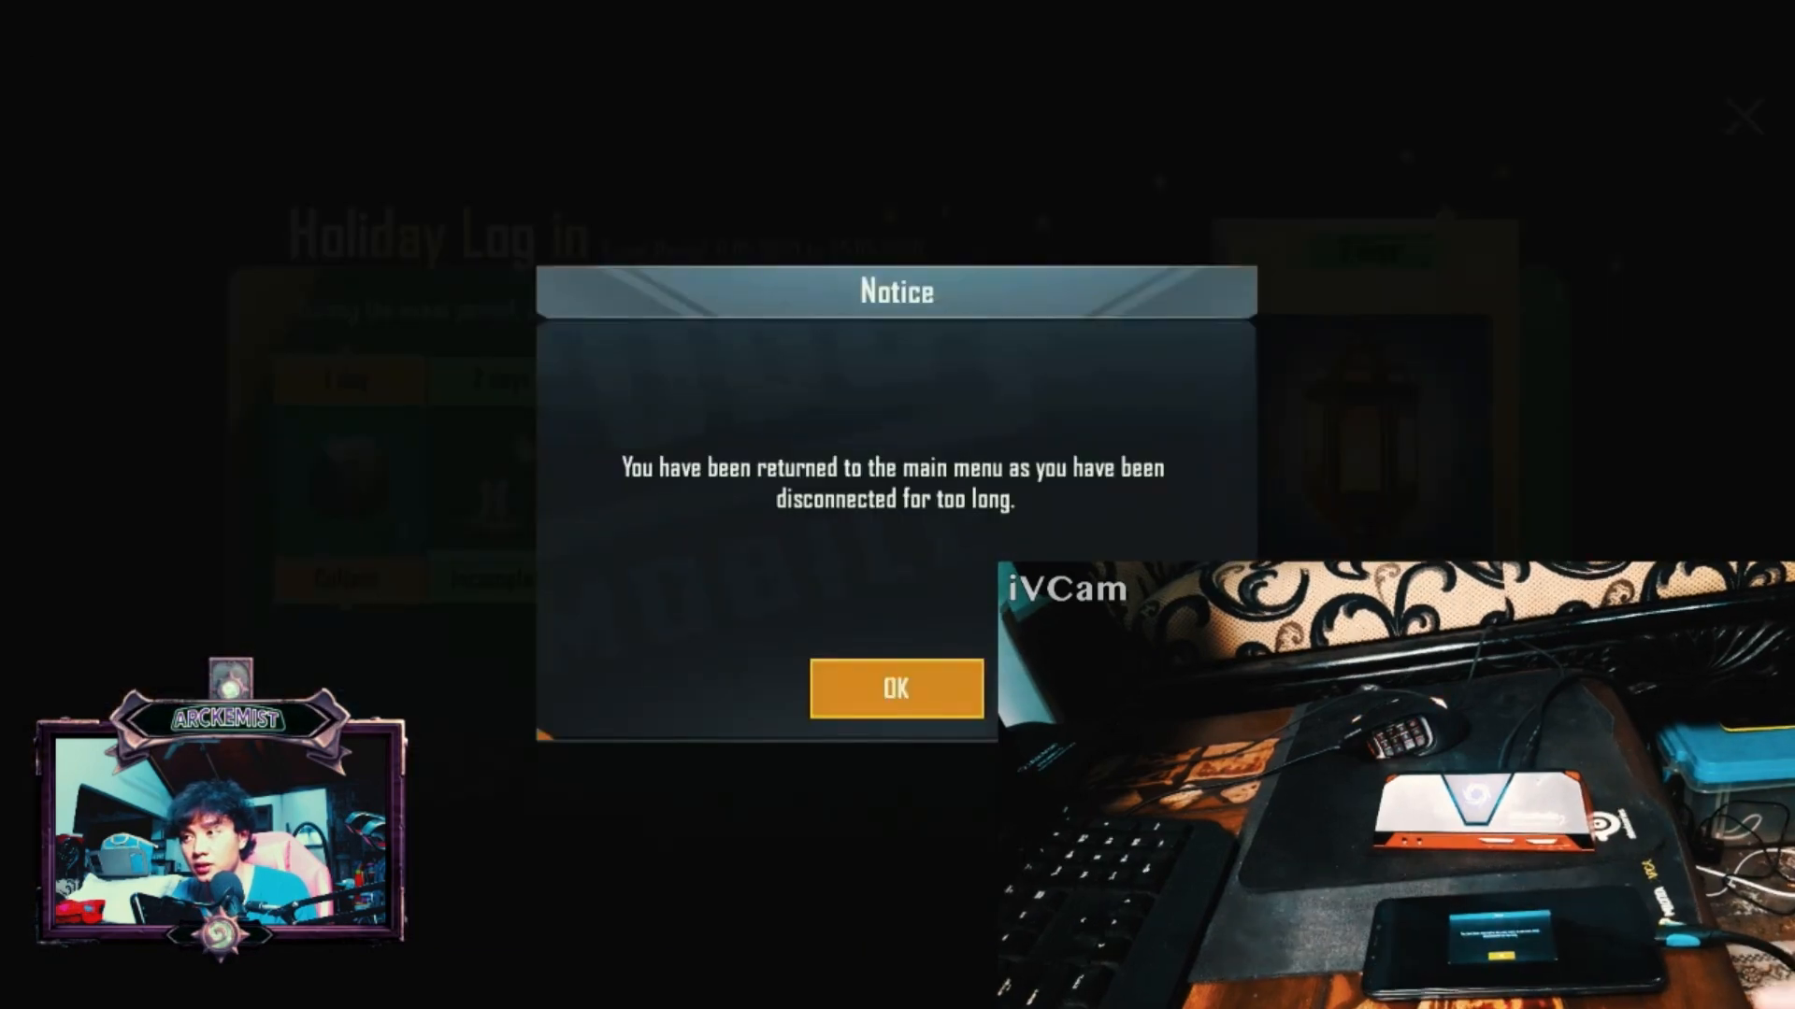
# - Dismiss PUBG Mobile's disconnection notice to reveal the Holiday Log in rewards event
pyautogui.click(896, 689)
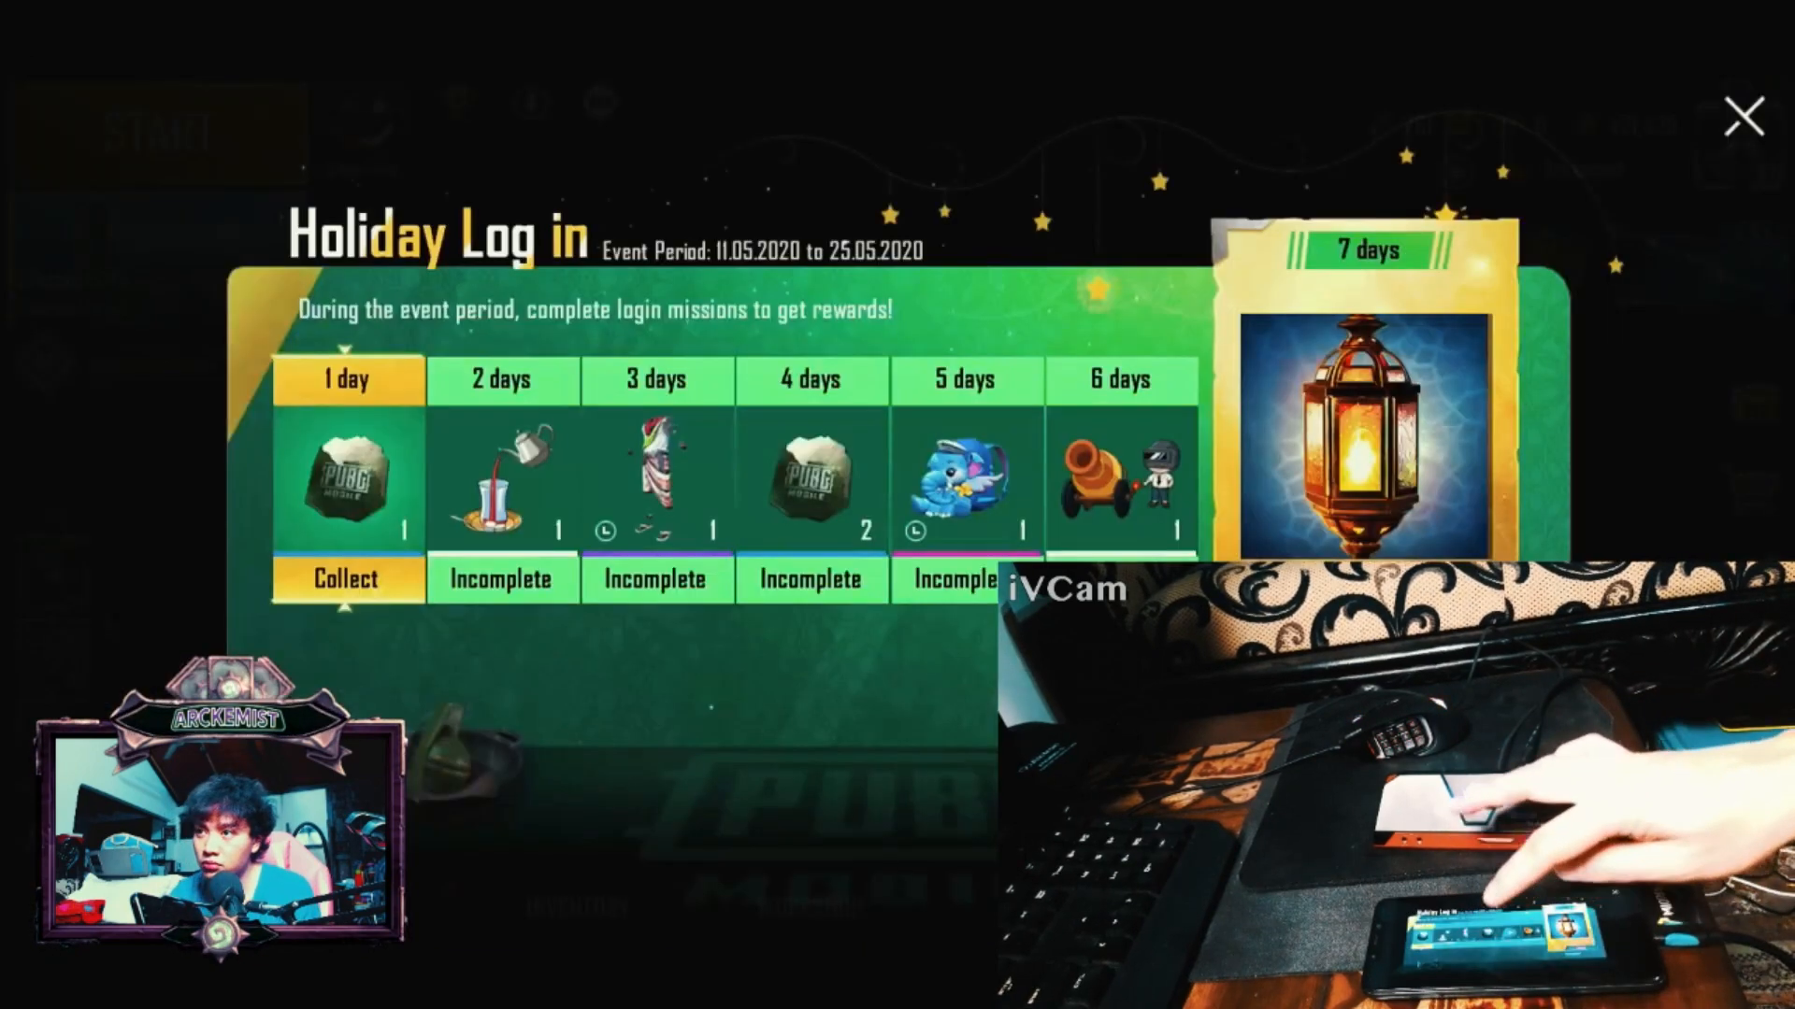
pyautogui.click(1743, 114)
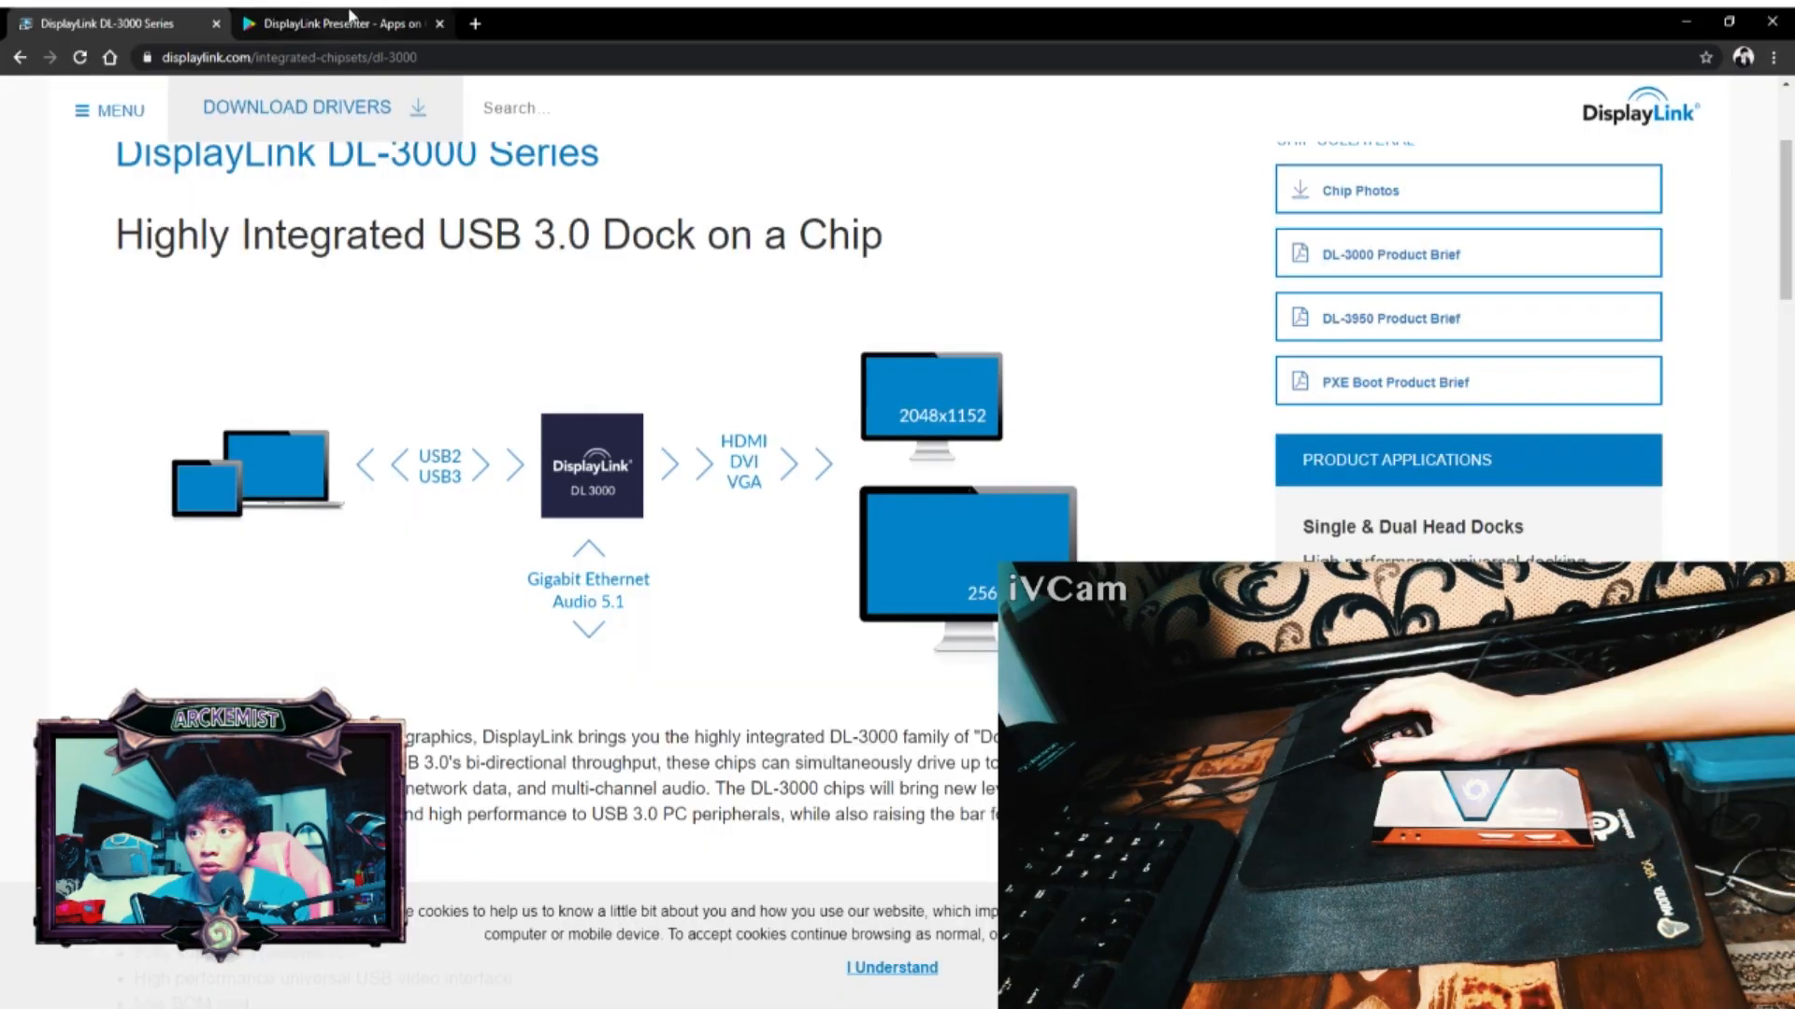
# - Review the DisplayLink Presenter (Beta) Play listing, then scroll the DisplayLink chipset page
pyautogui.click(340, 22)
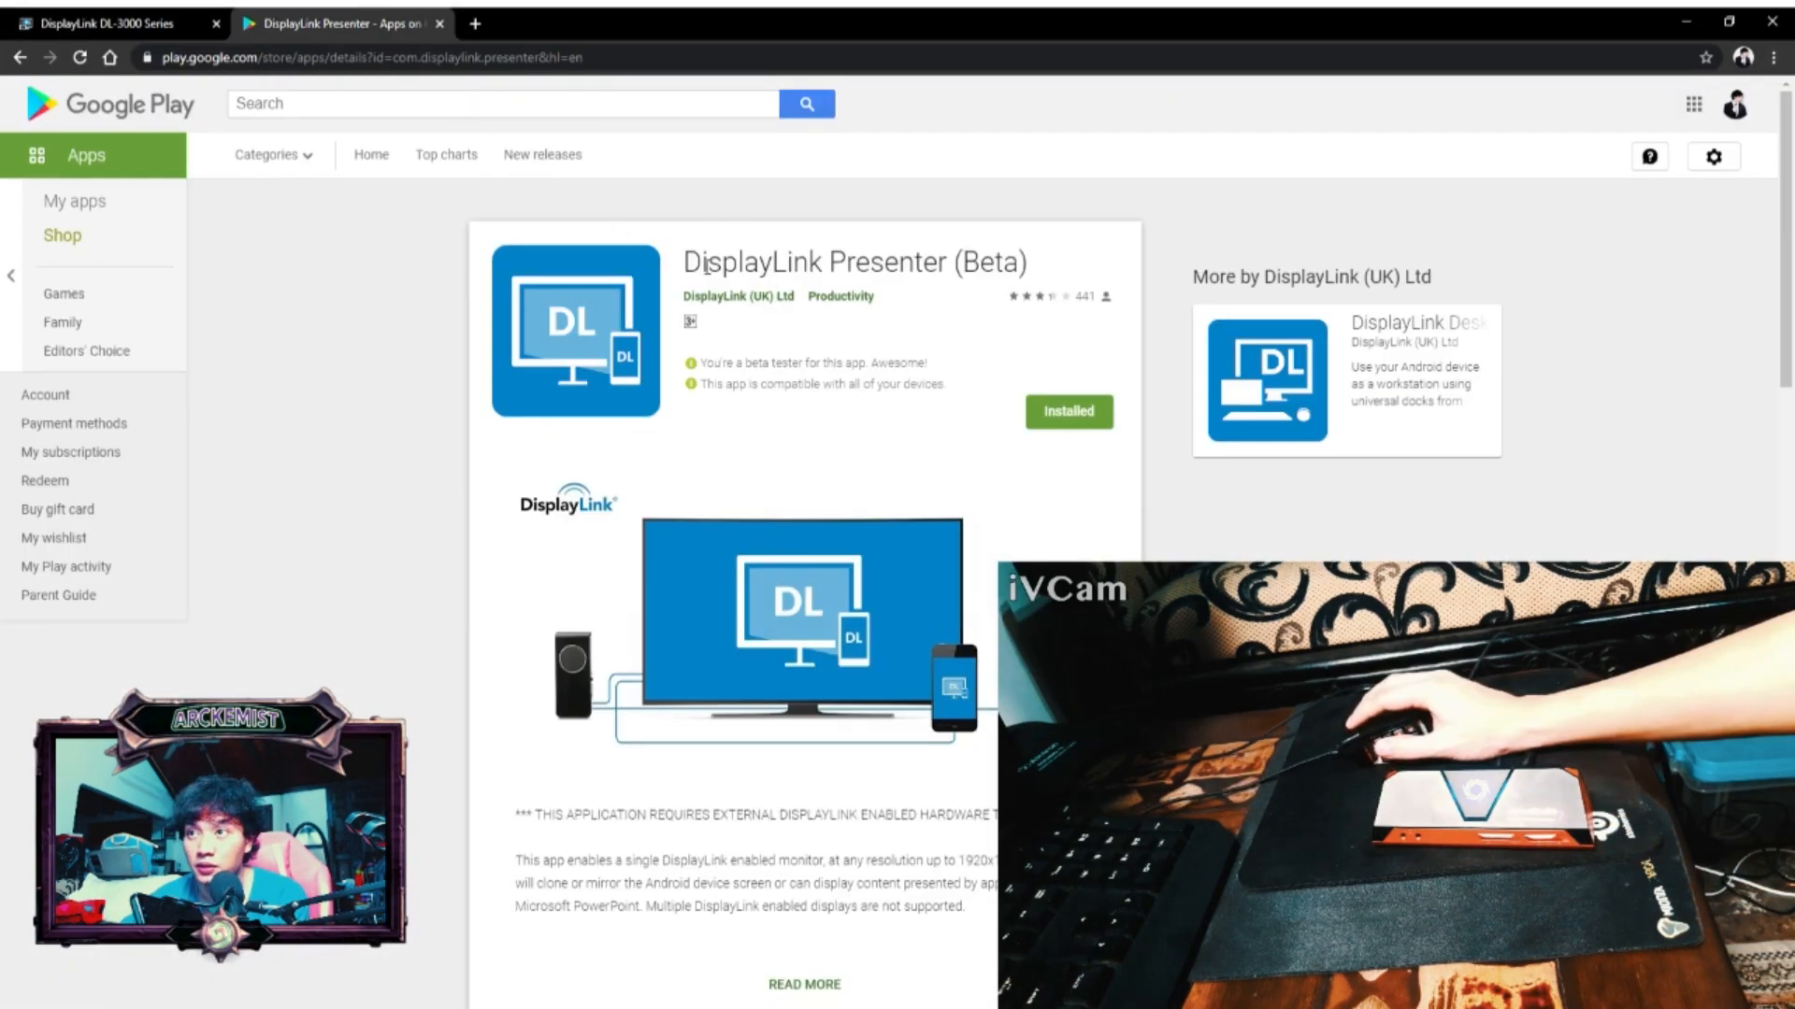
pyautogui.moveTo(704, 262); pyautogui.dragTo(955, 262)
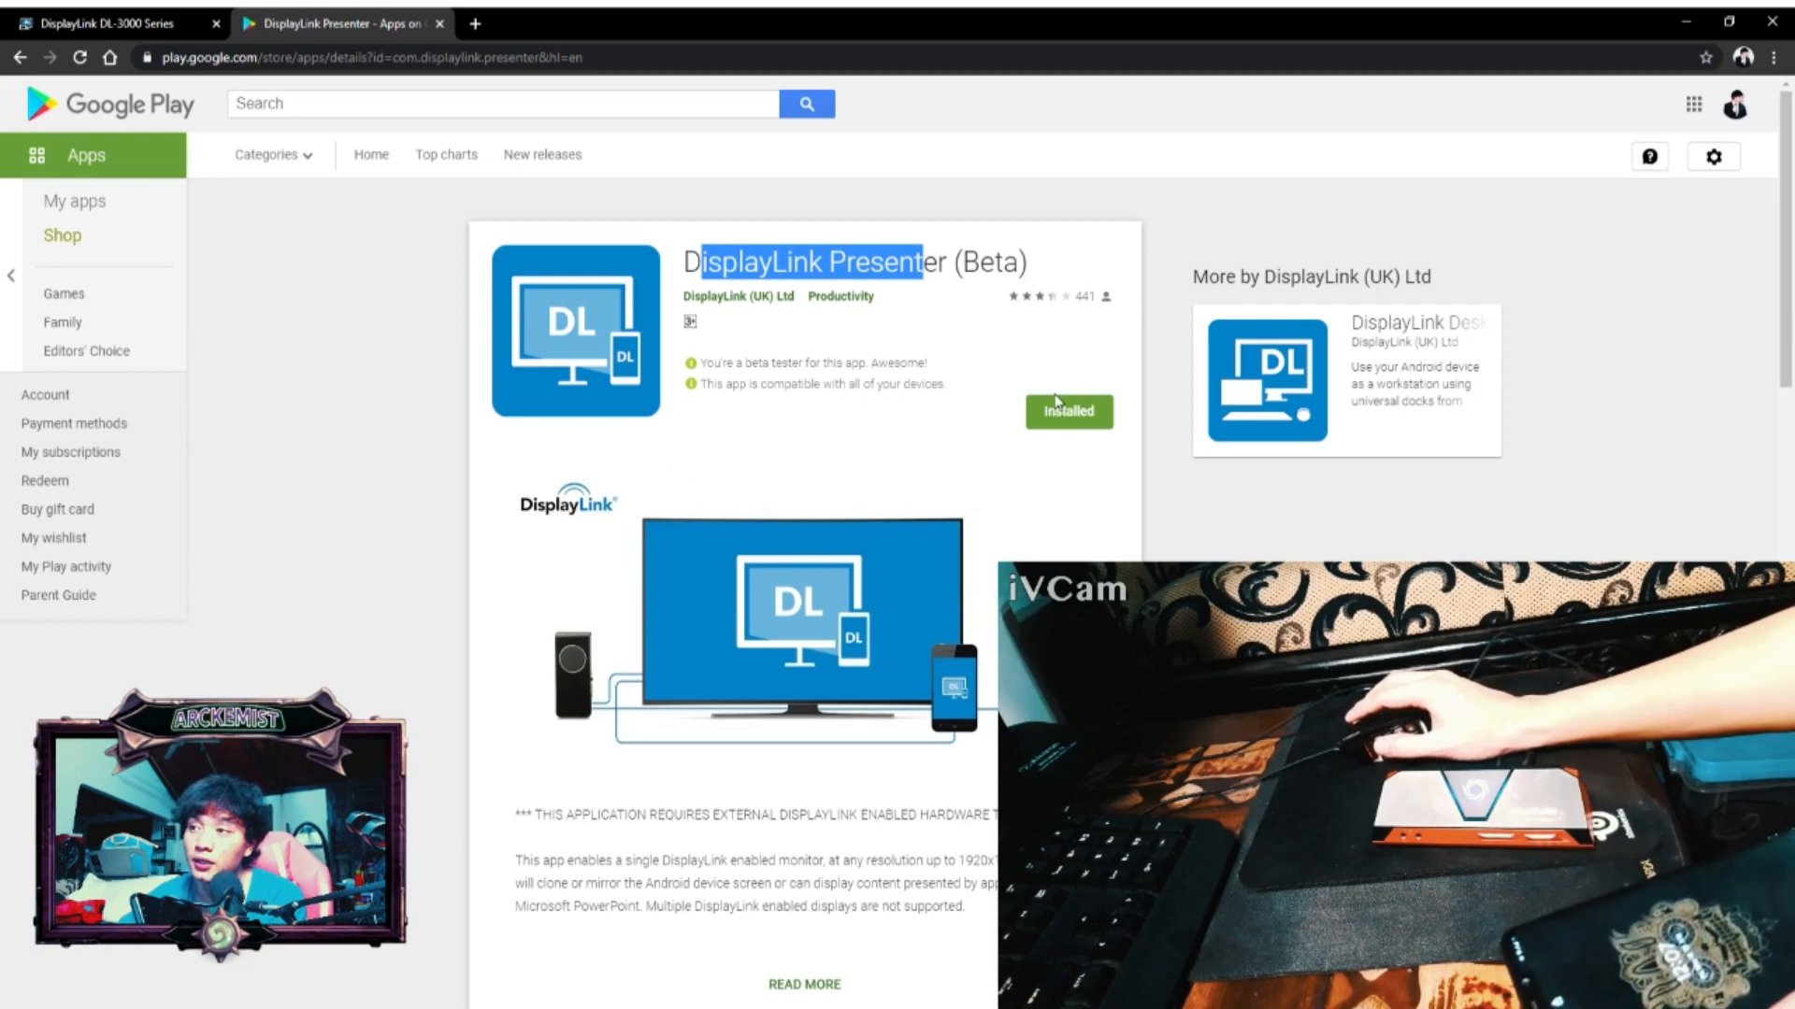
pyautogui.scroll(-3)
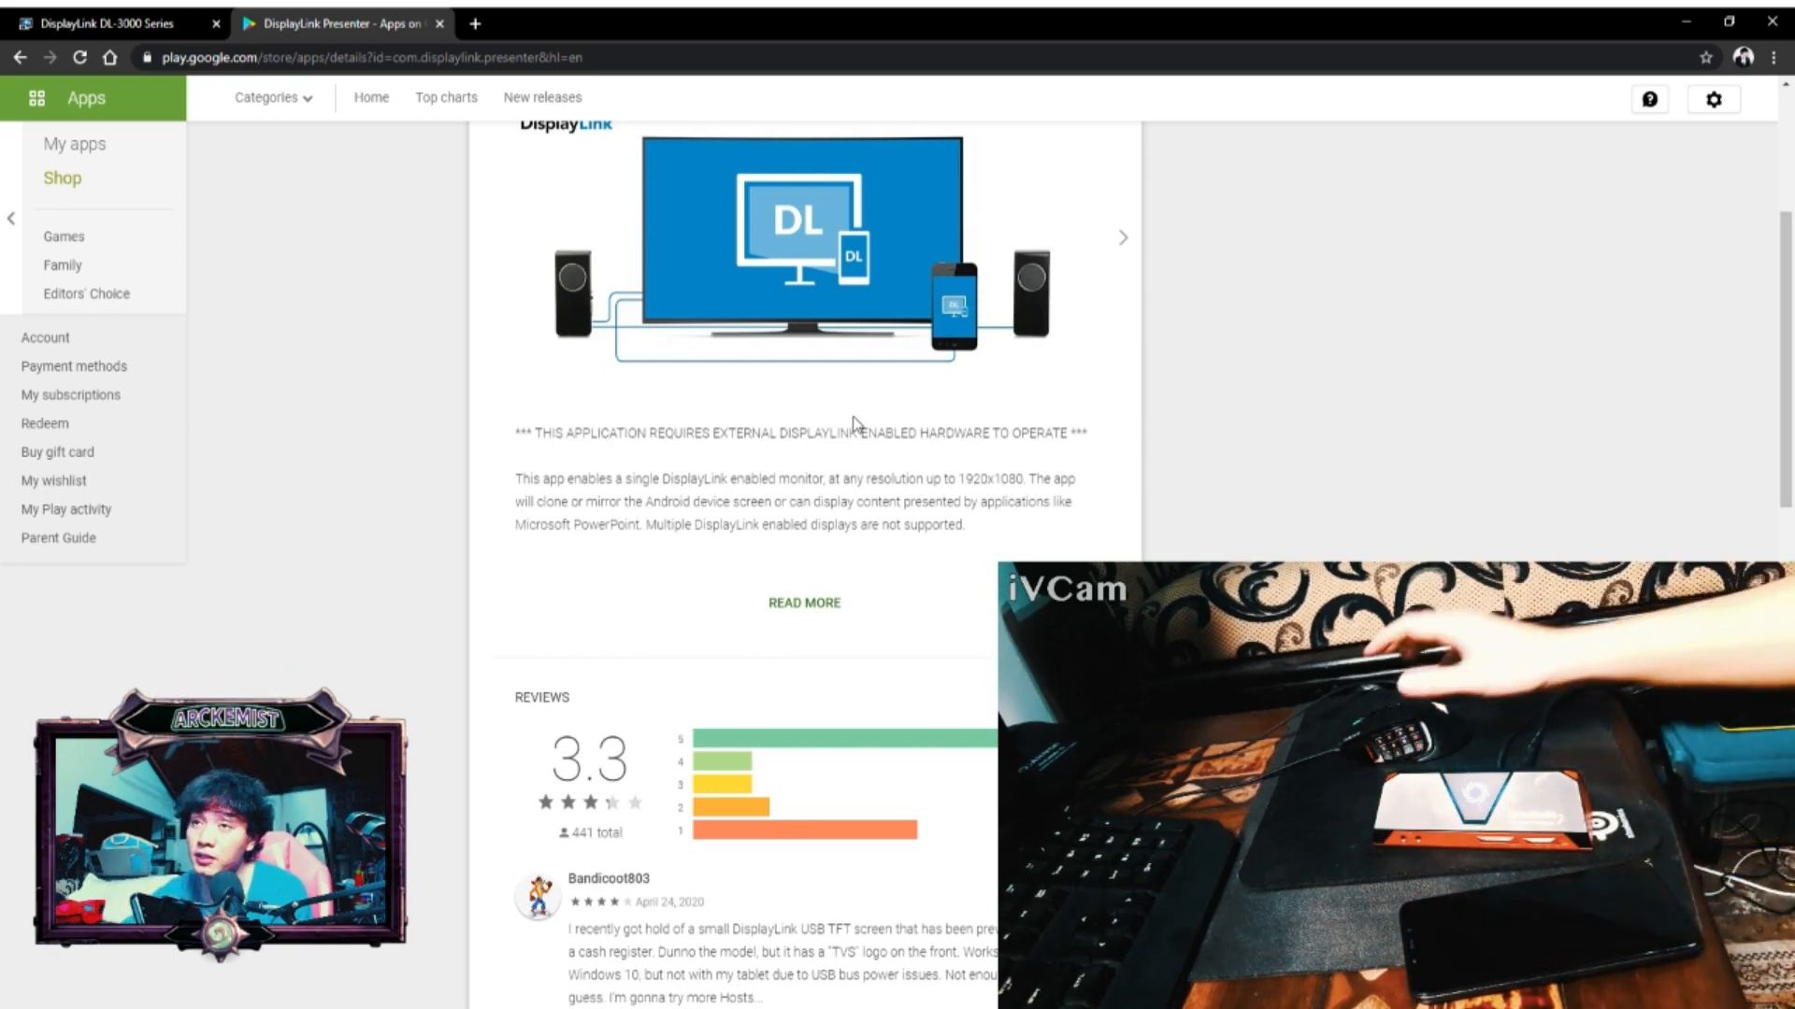
pyautogui.click(108, 23)
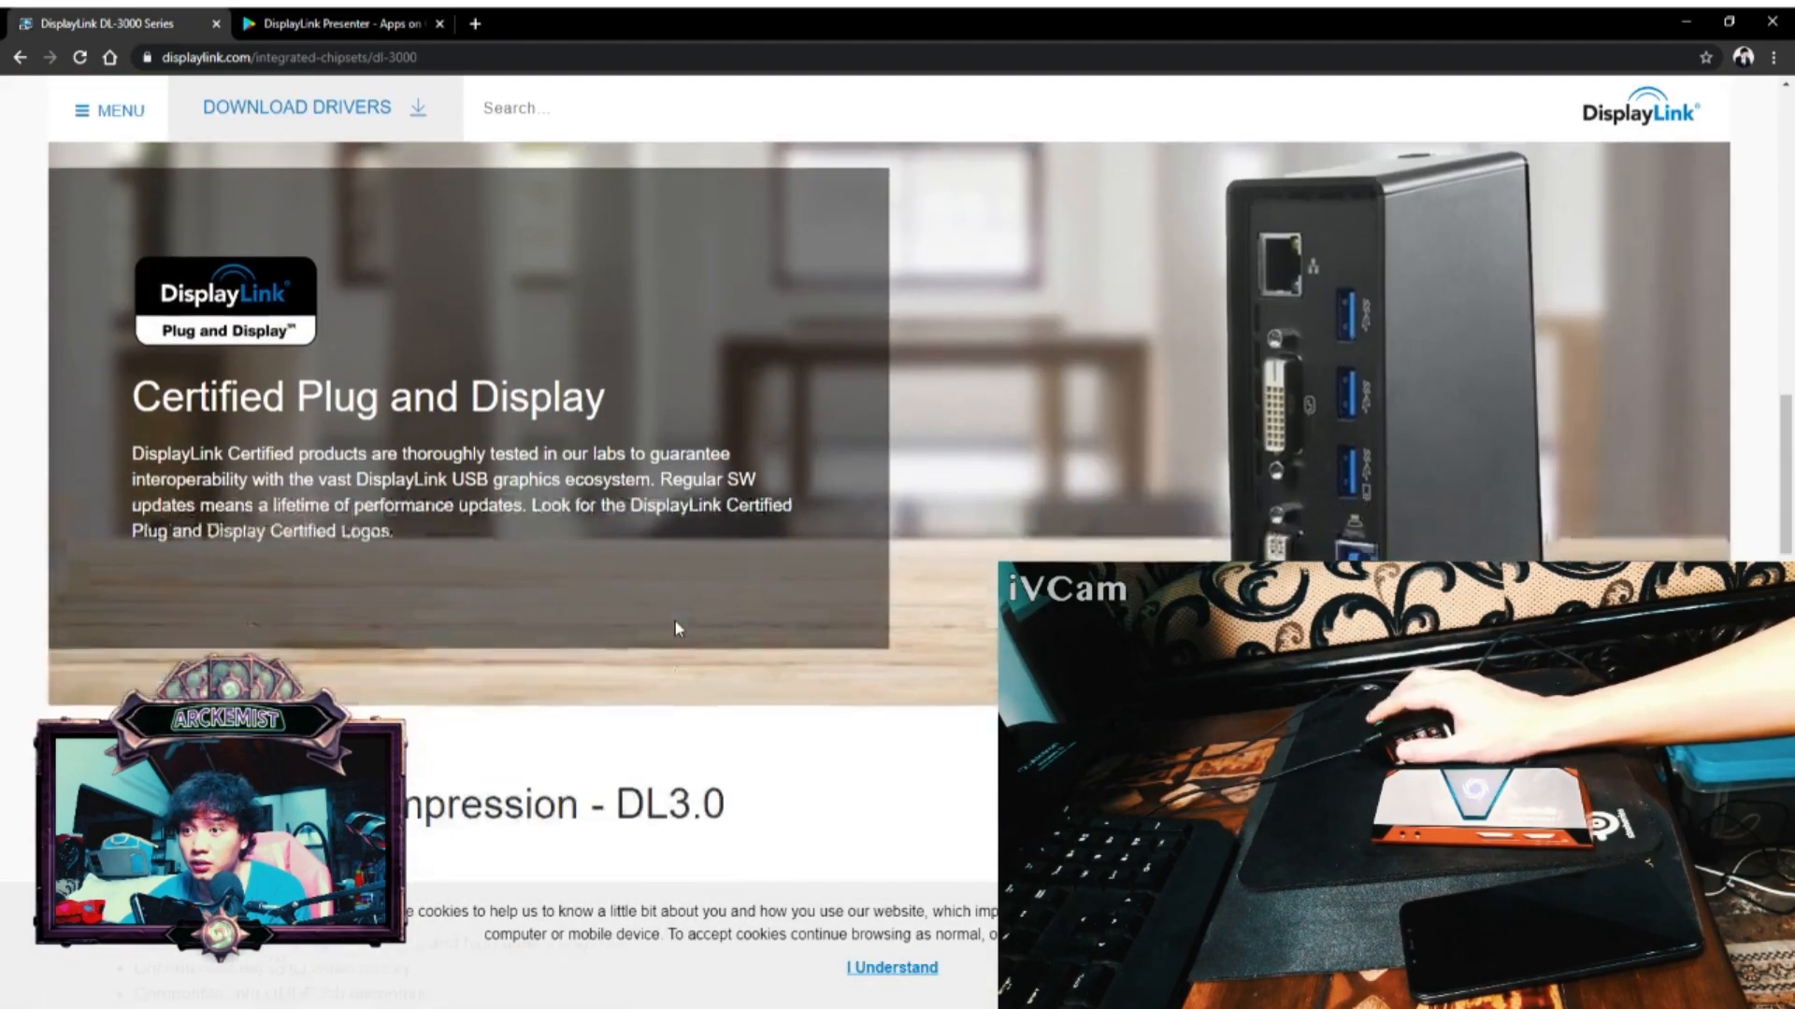
pyautogui.scroll(-3)
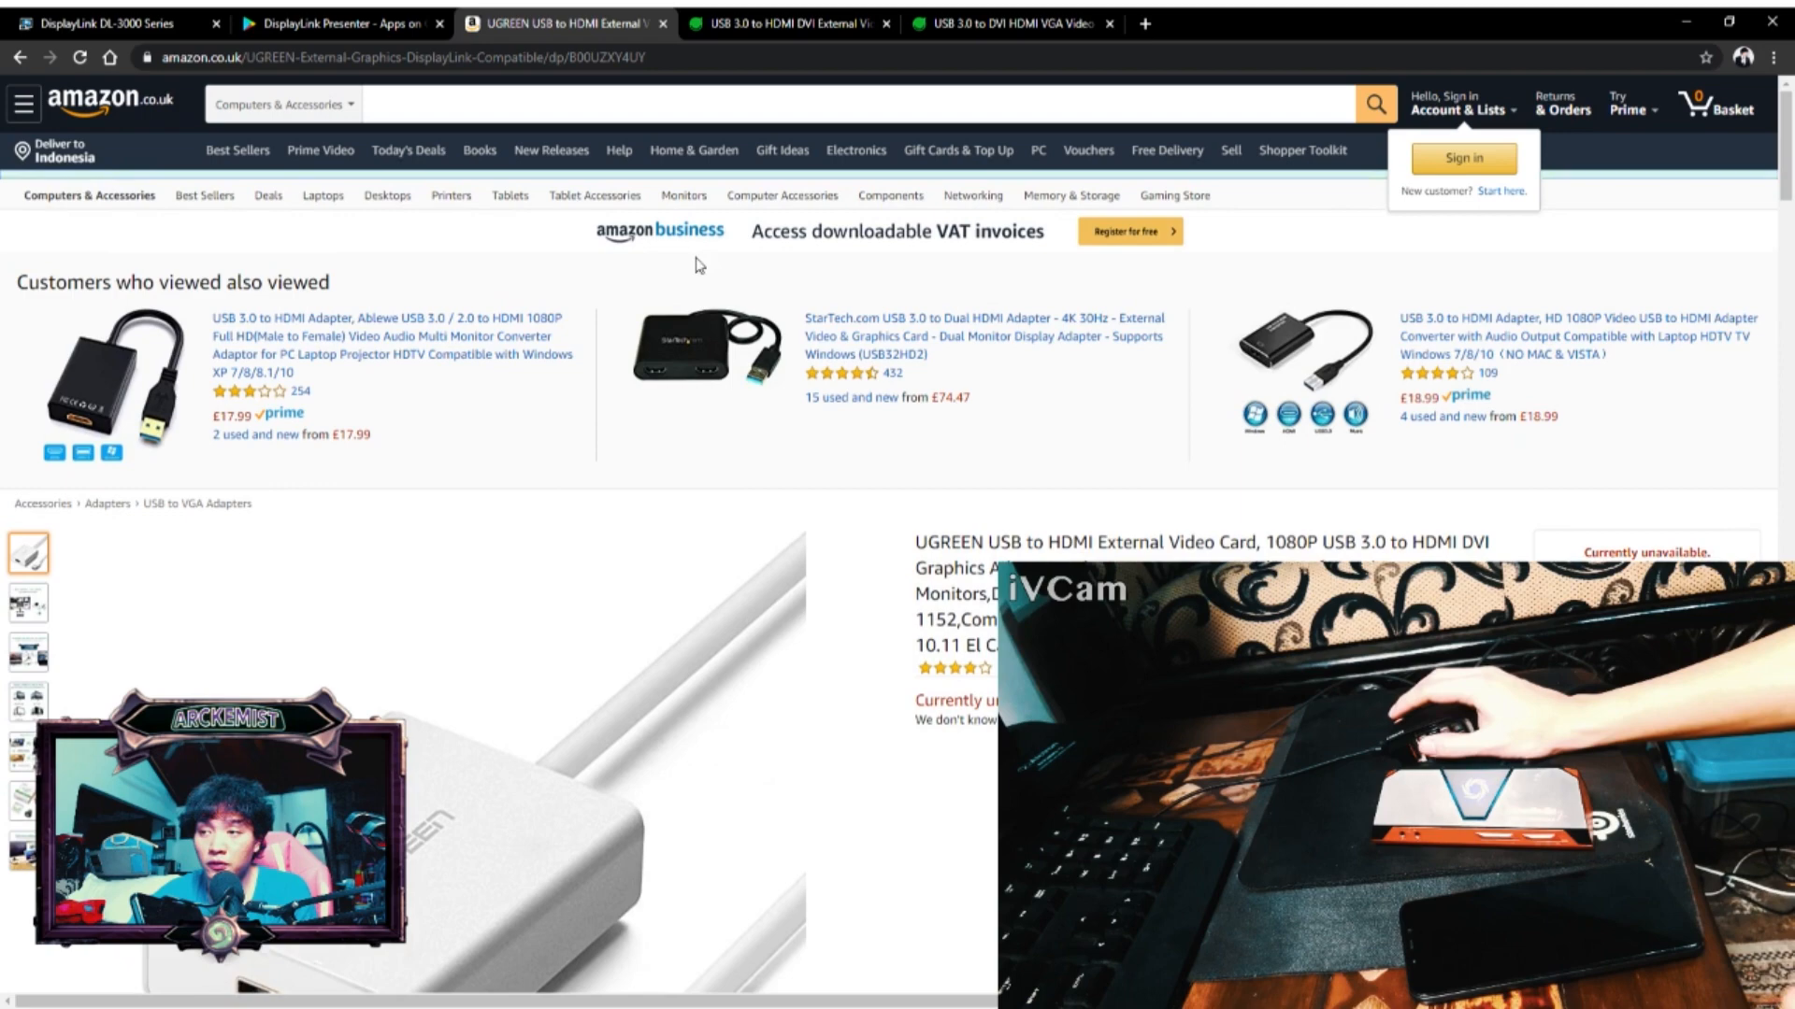
# - Highlight 'DisplayLink DL-3500 Chipset' in the UGREEN adapter title, then scroll further down
pyautogui.scroll(-3)
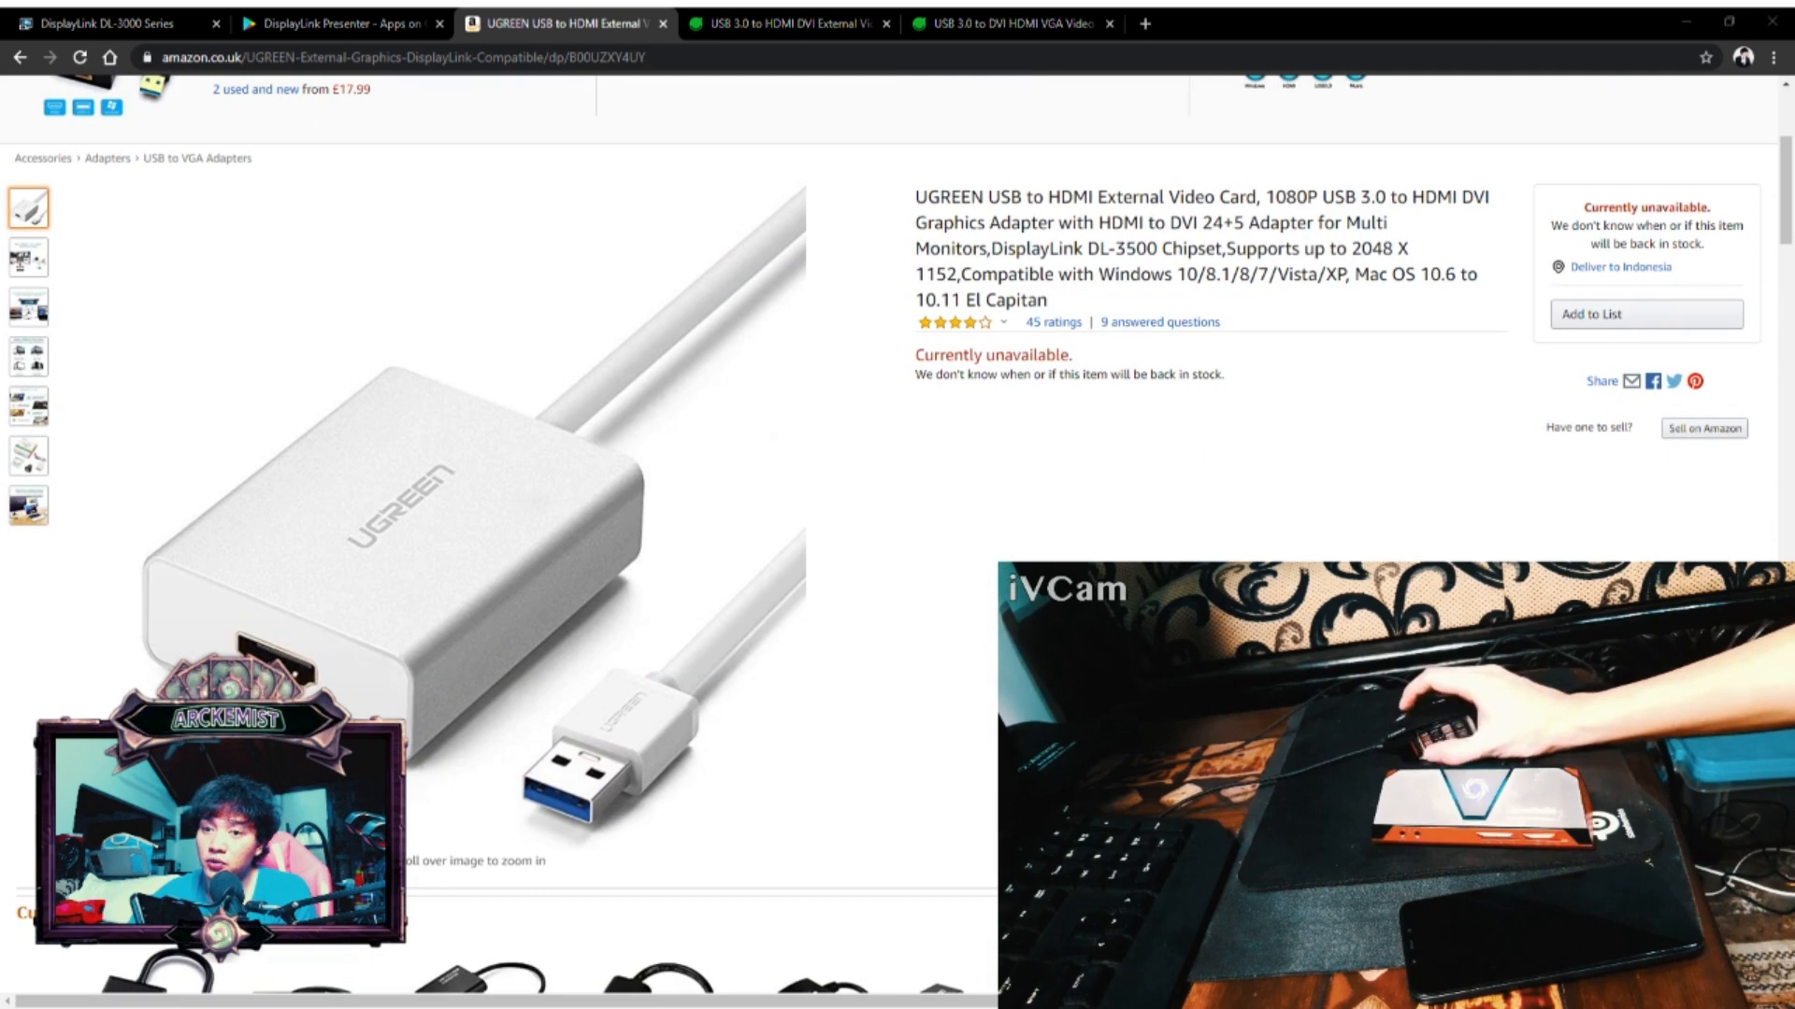
pyautogui.moveTo(1222, 429)
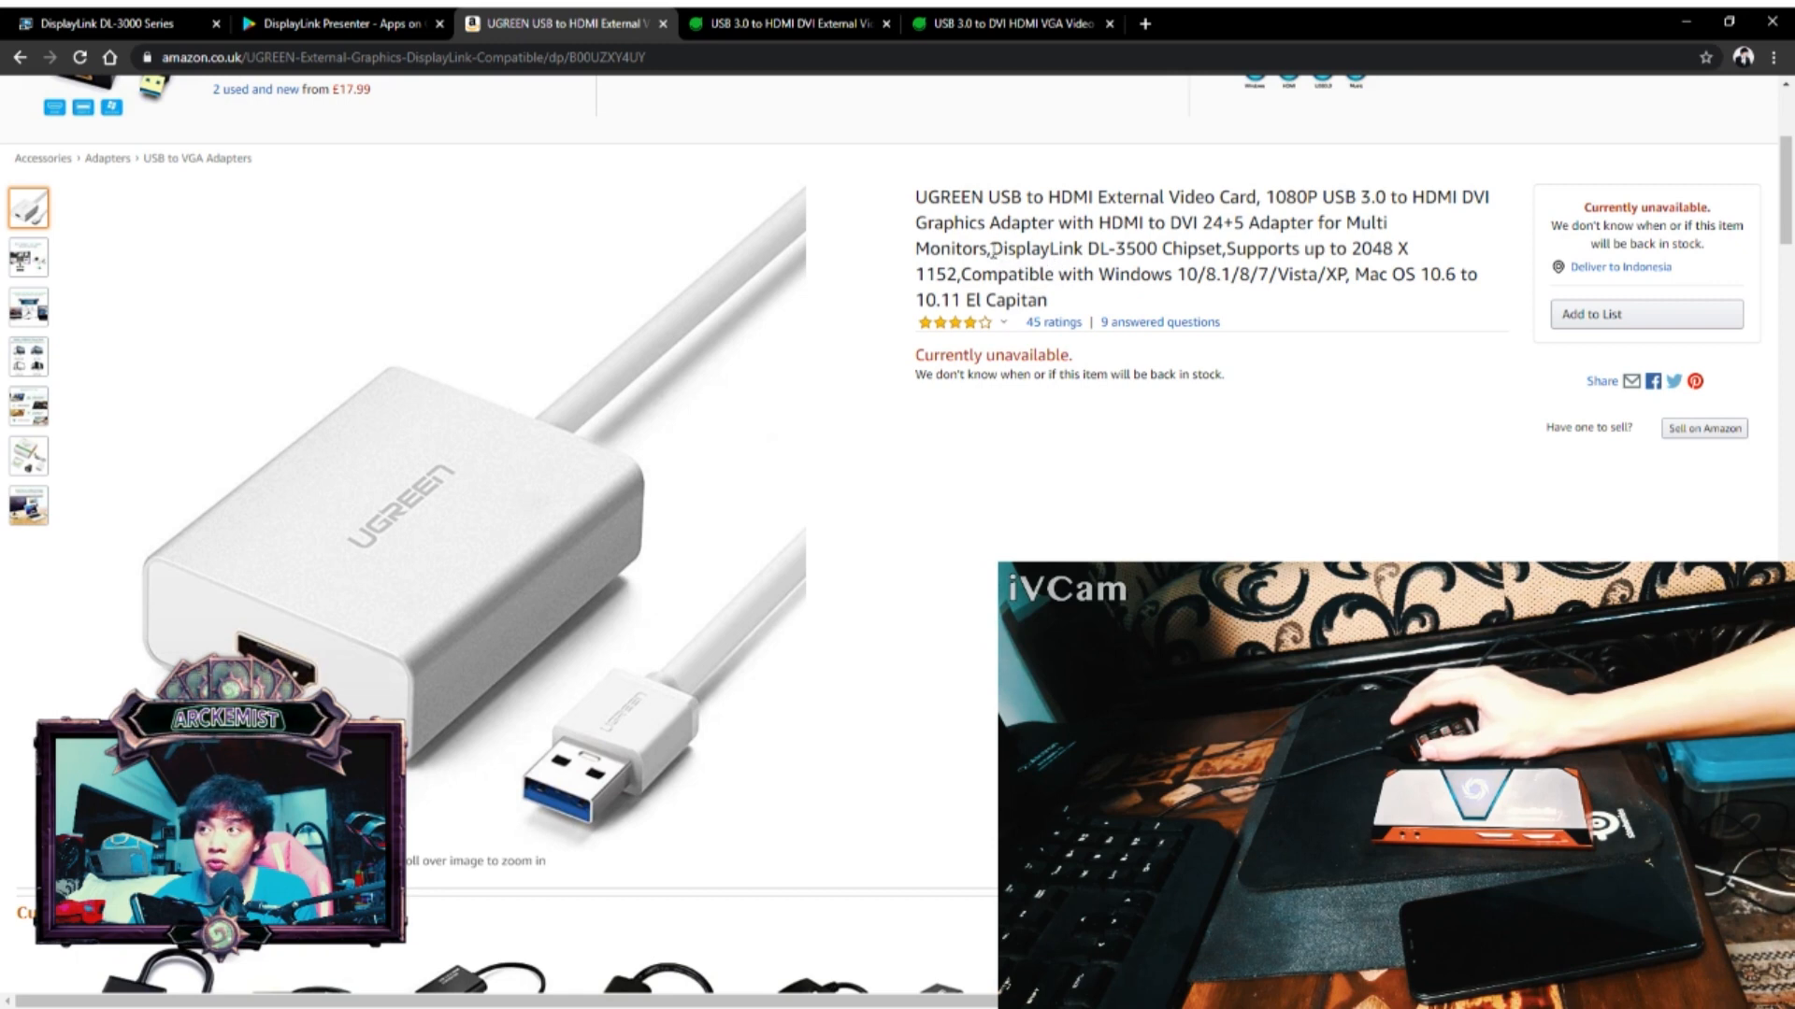
pyautogui.doubleClick(1025, 249)
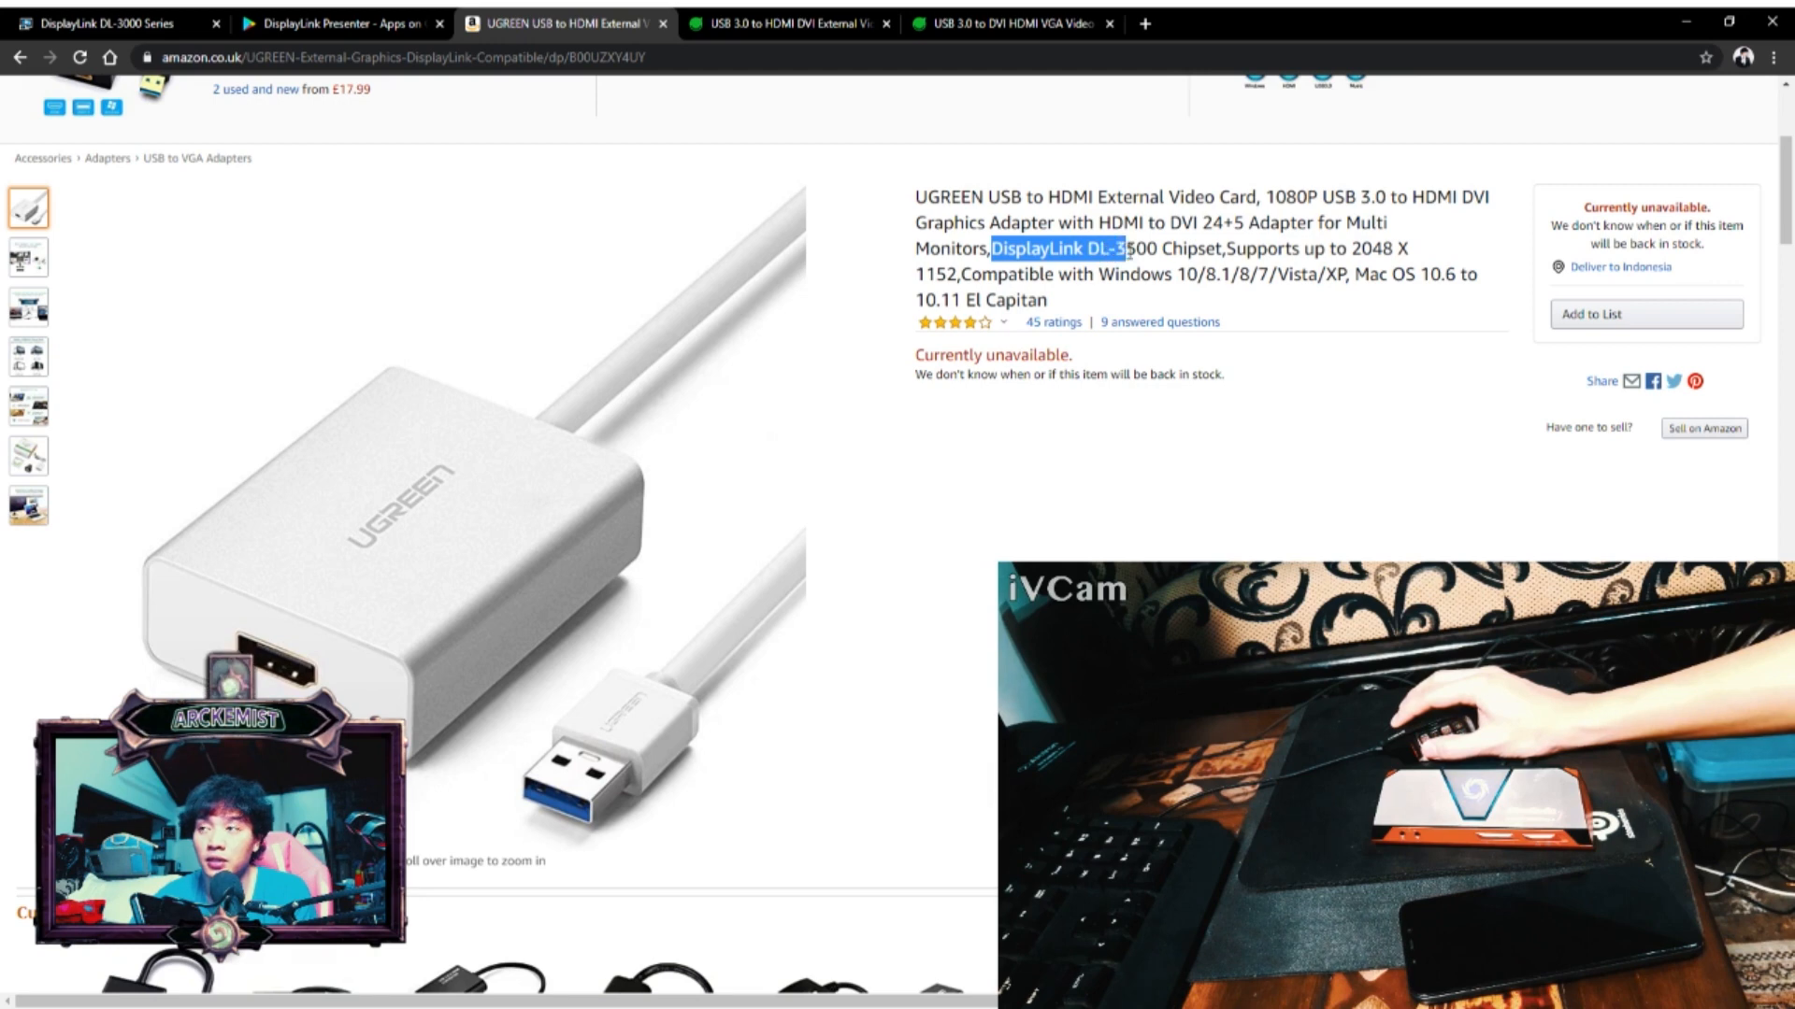
pyautogui.moveTo(1122, 248); pyautogui.dragTo(1197, 248)
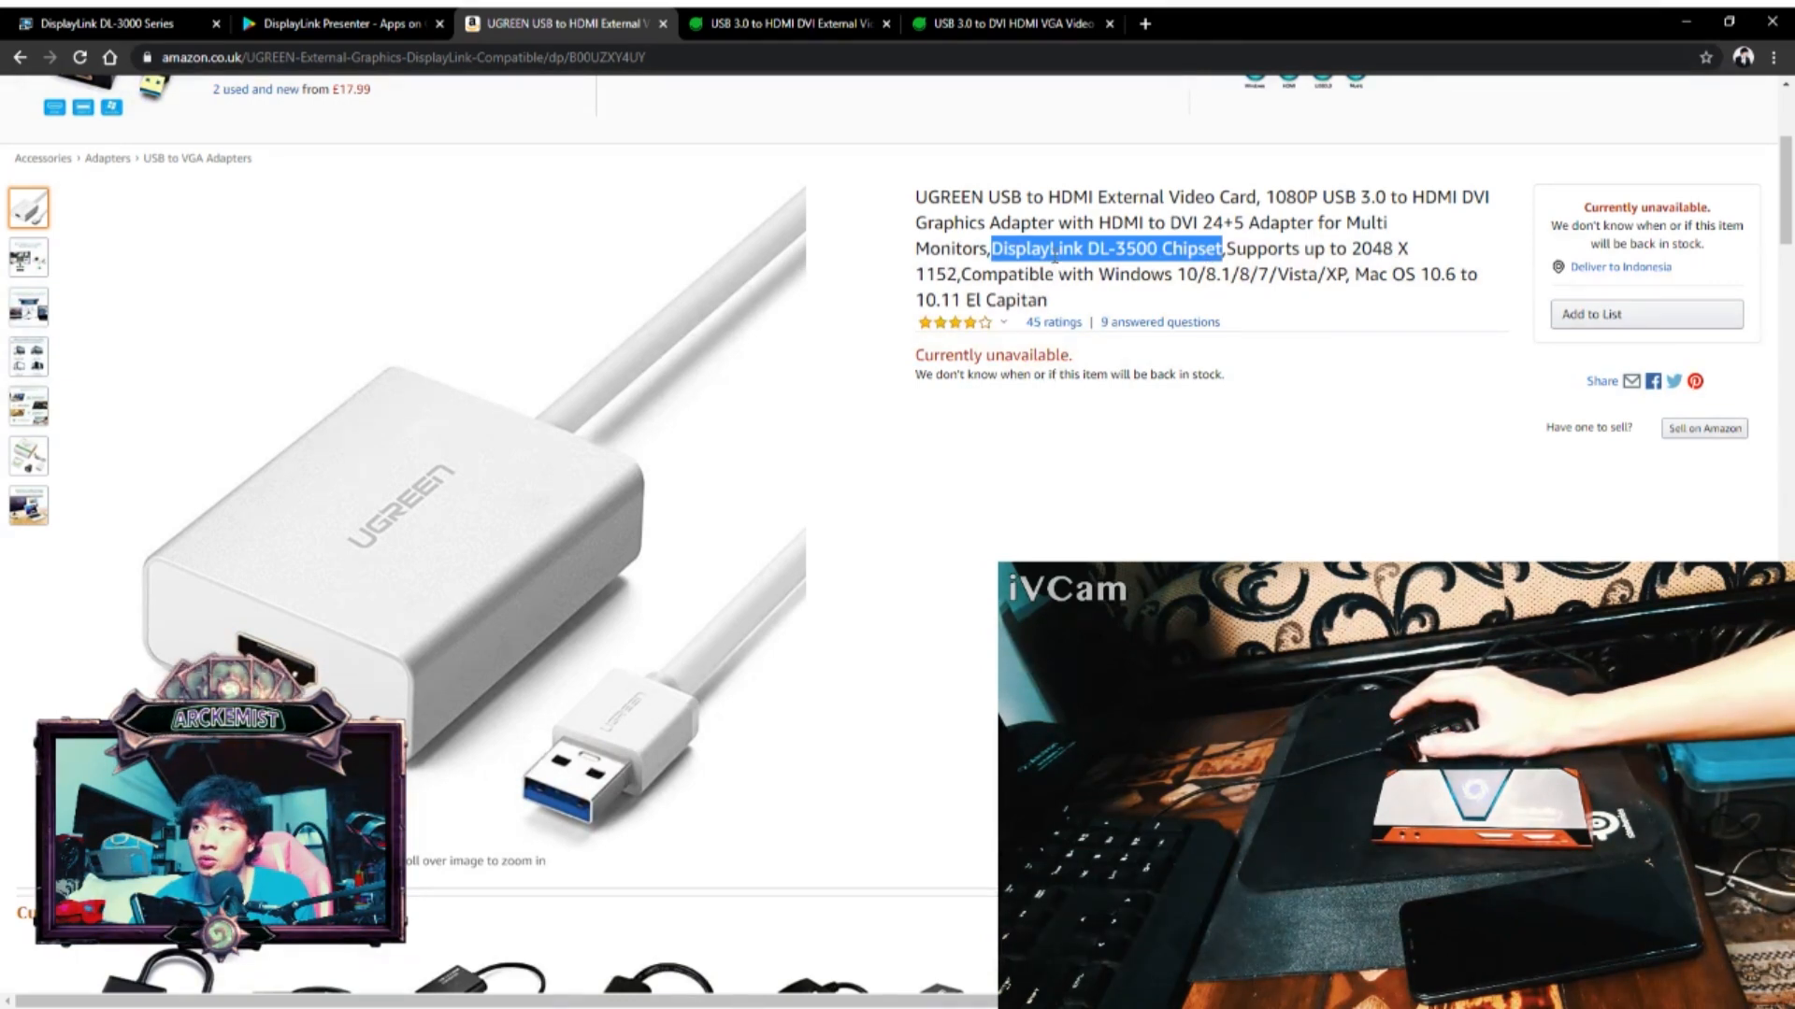
pyautogui.moveTo(1099, 264)
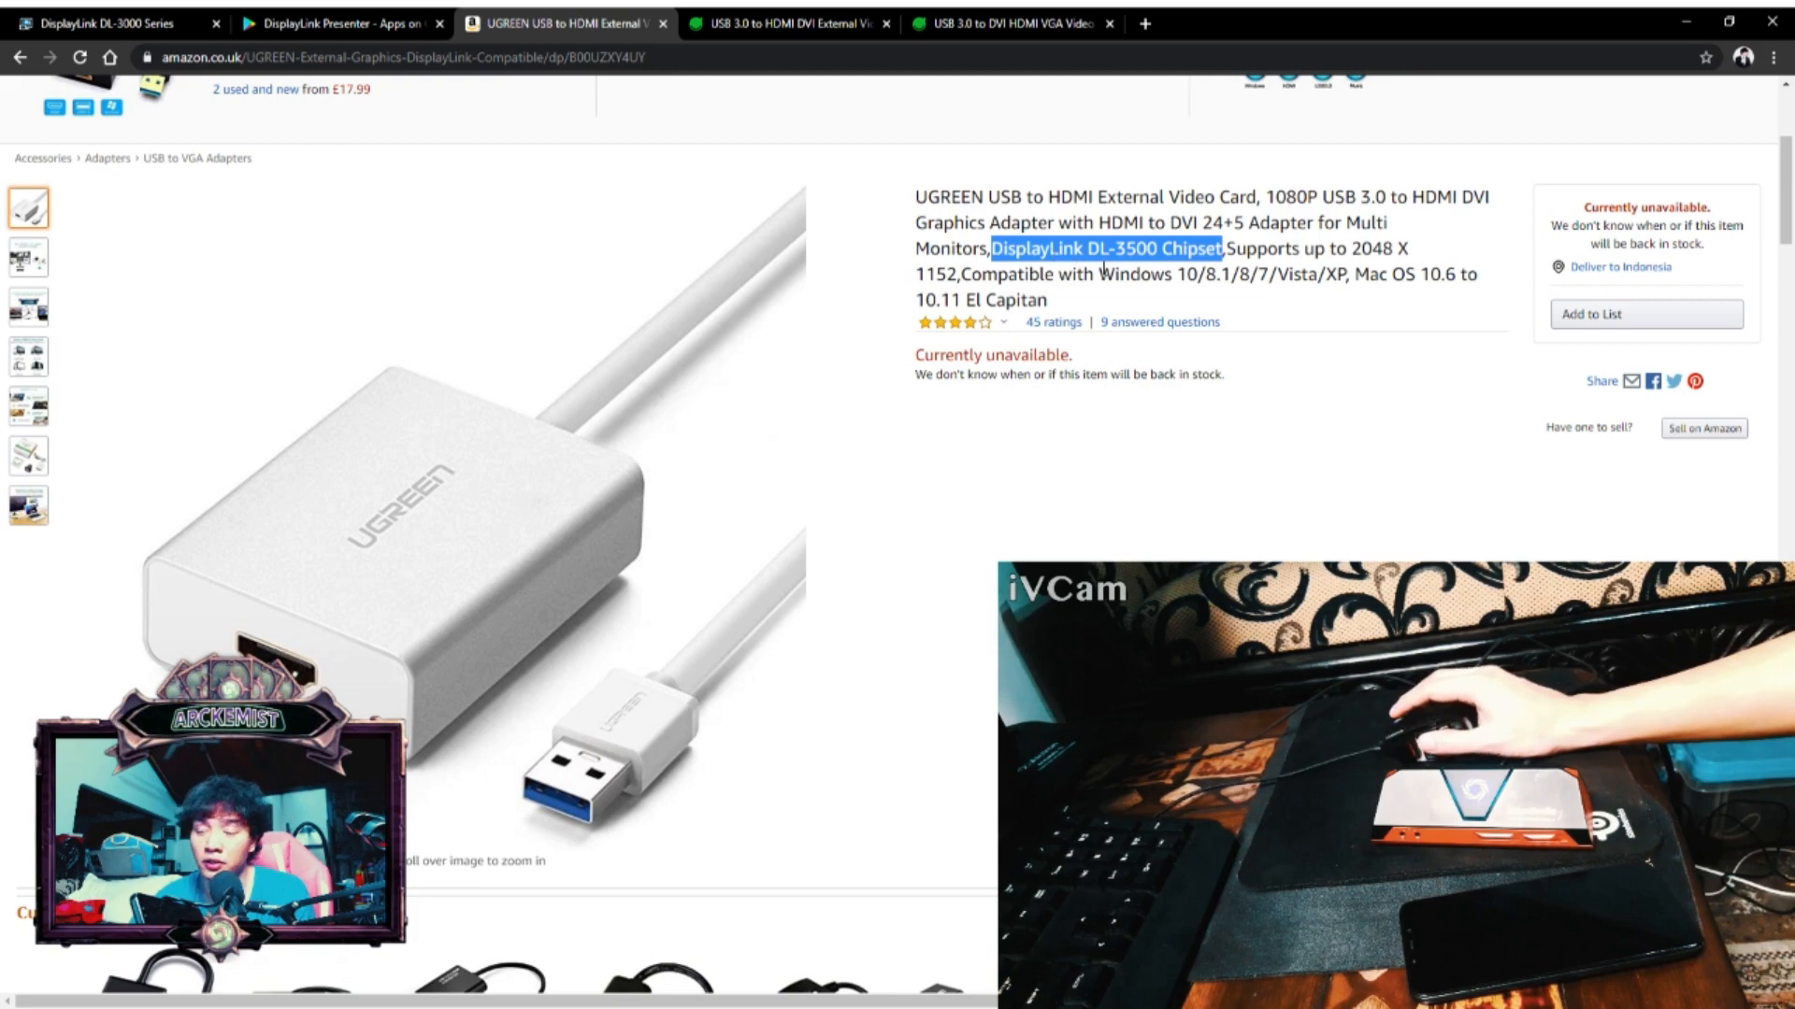
pyautogui.moveTo(1173, 289)
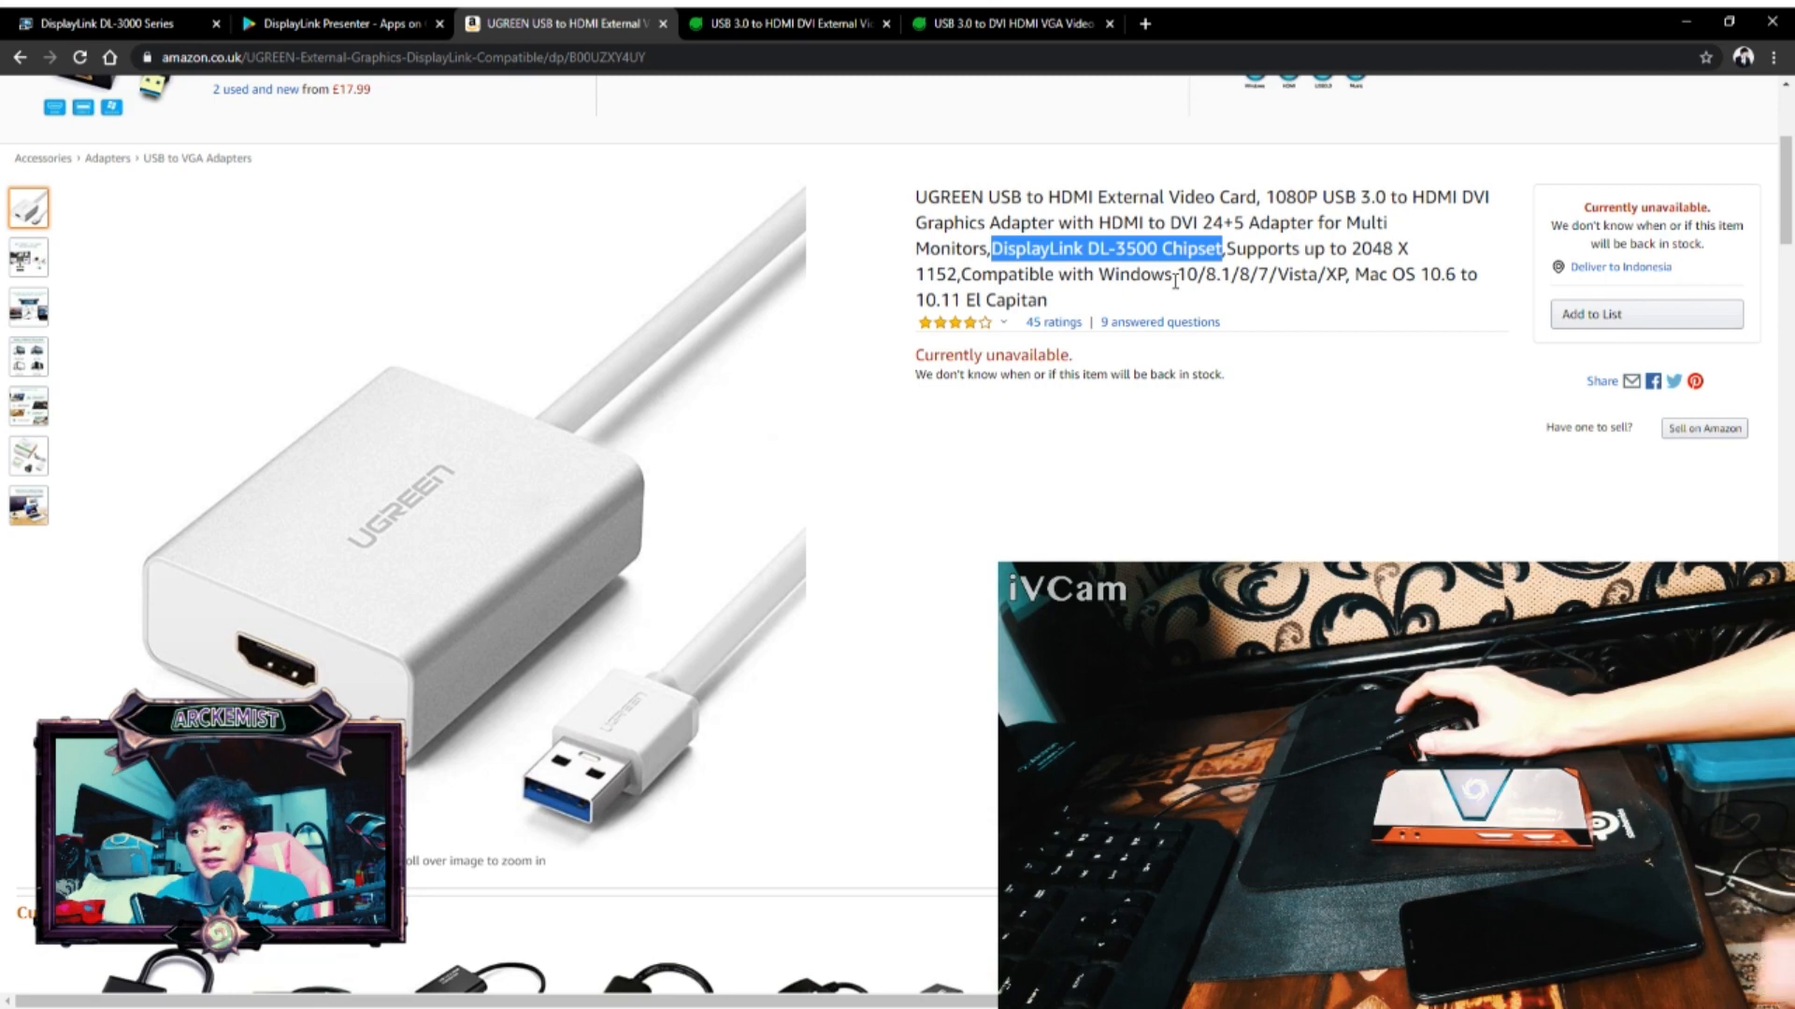
pyautogui.moveTo(1234, 293)
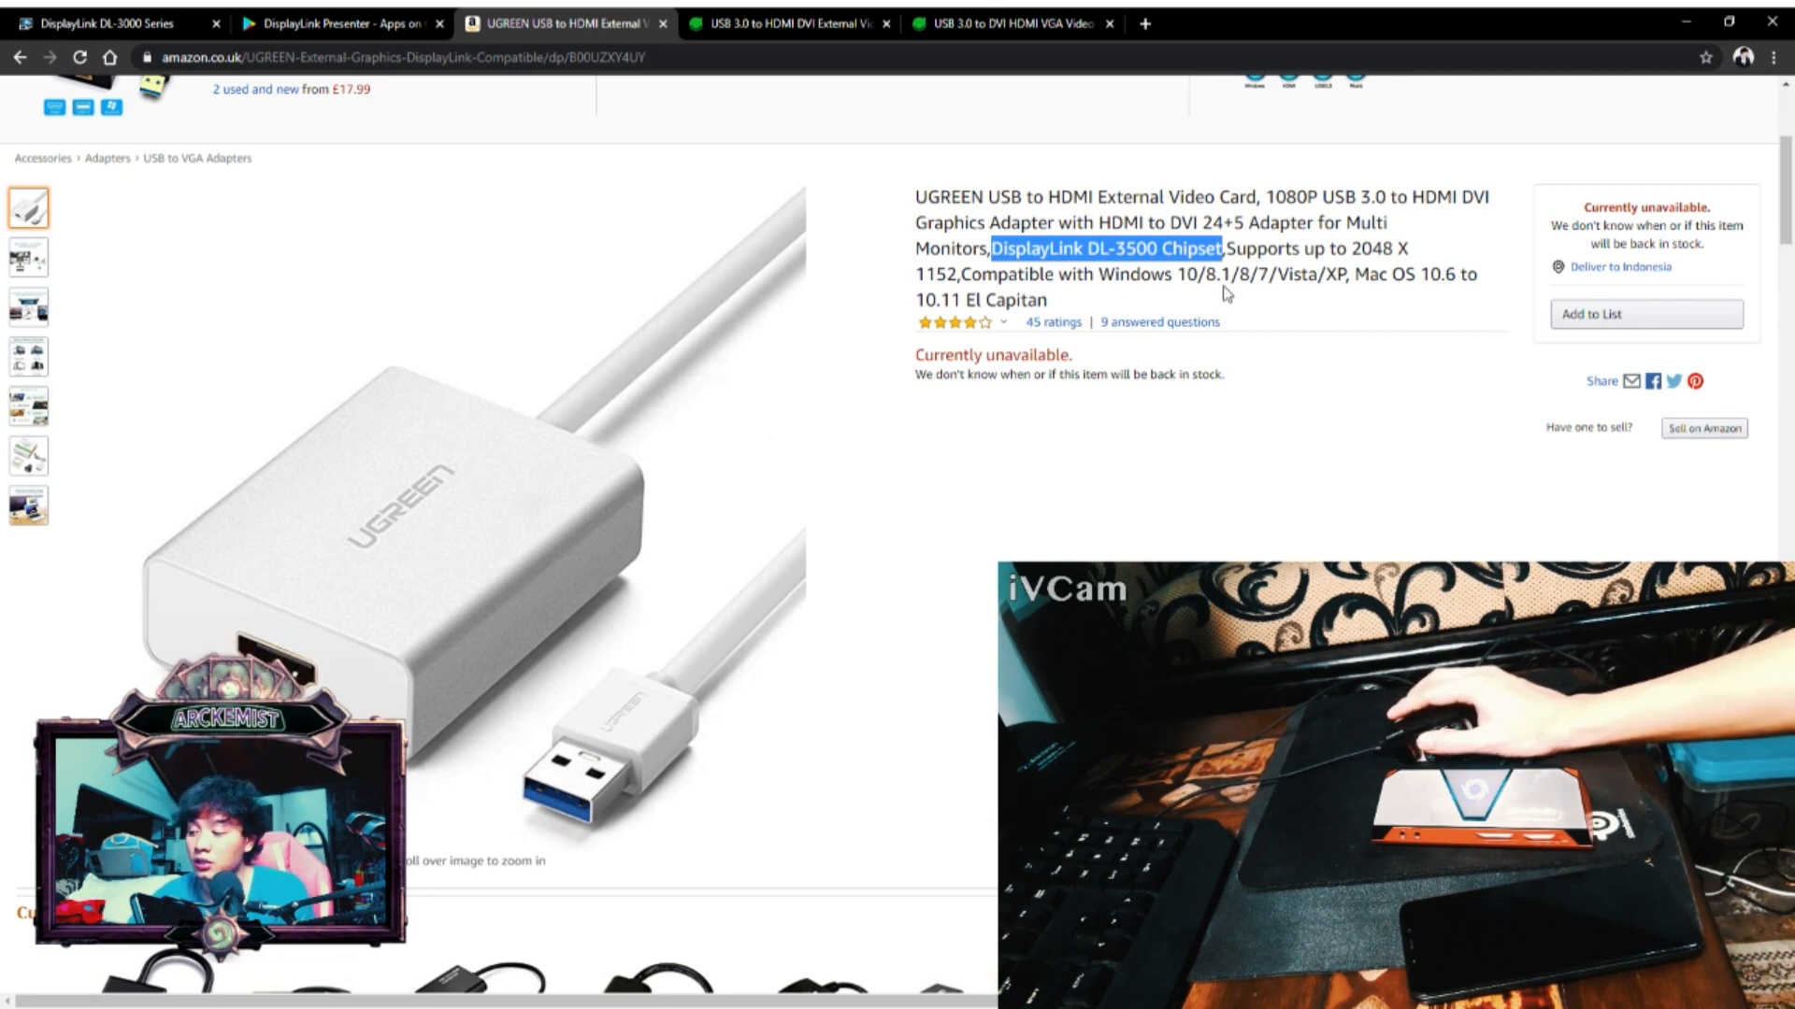
pyautogui.scroll(-3)
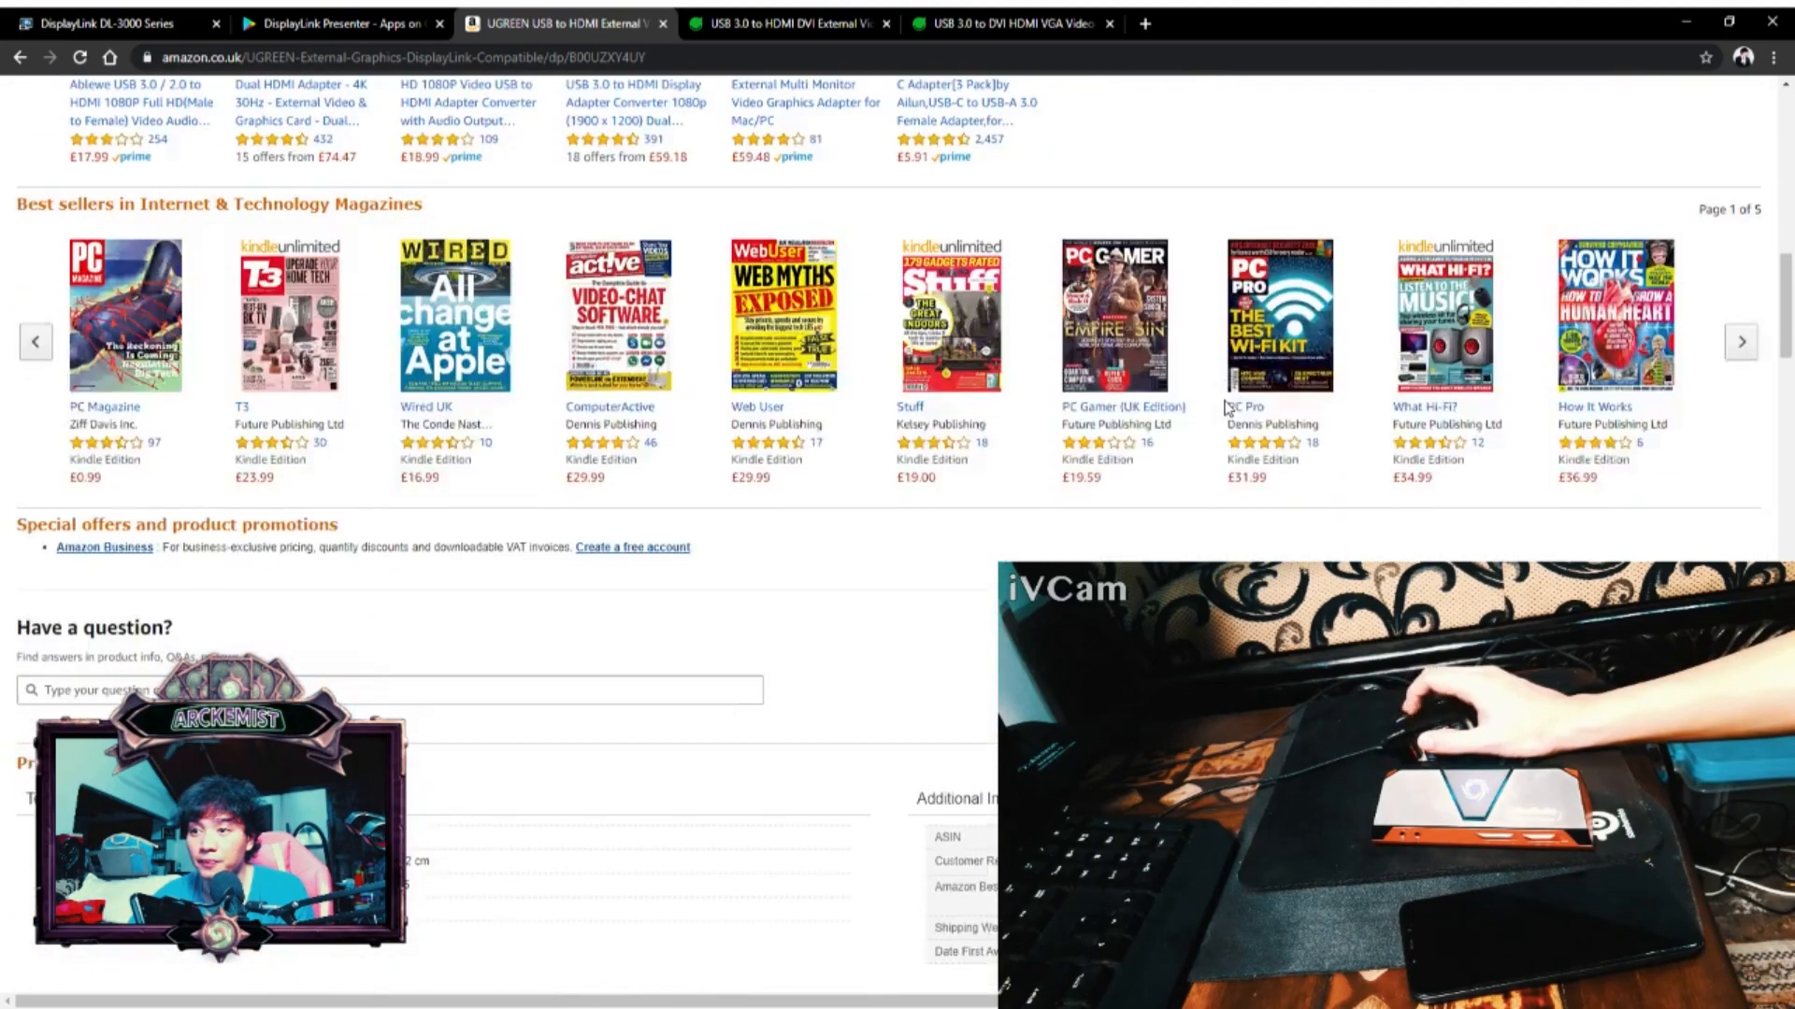